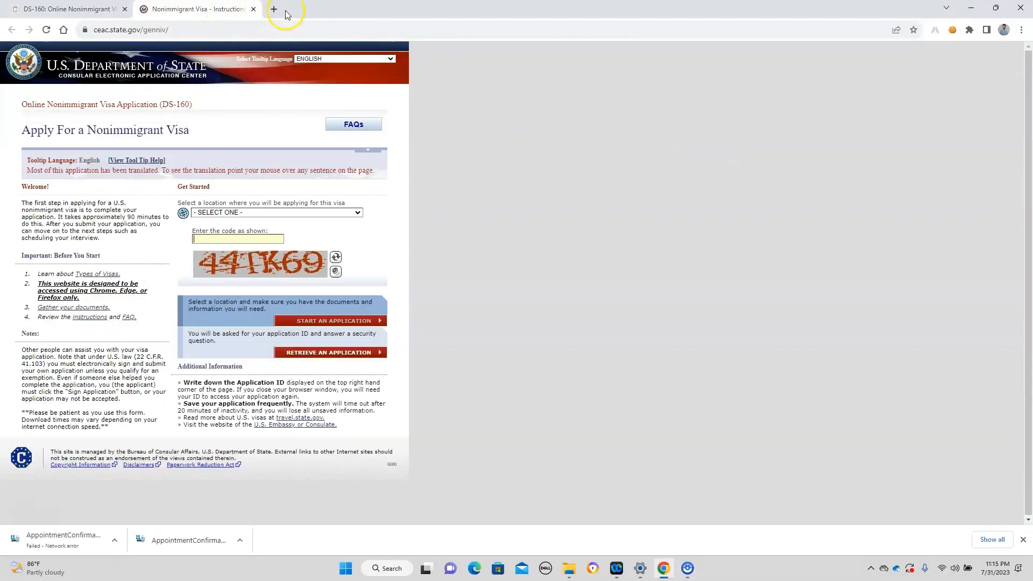
Start a DS-160 application for NEPAL, KATHMANDU with the captcha code entered
text(ds 160)
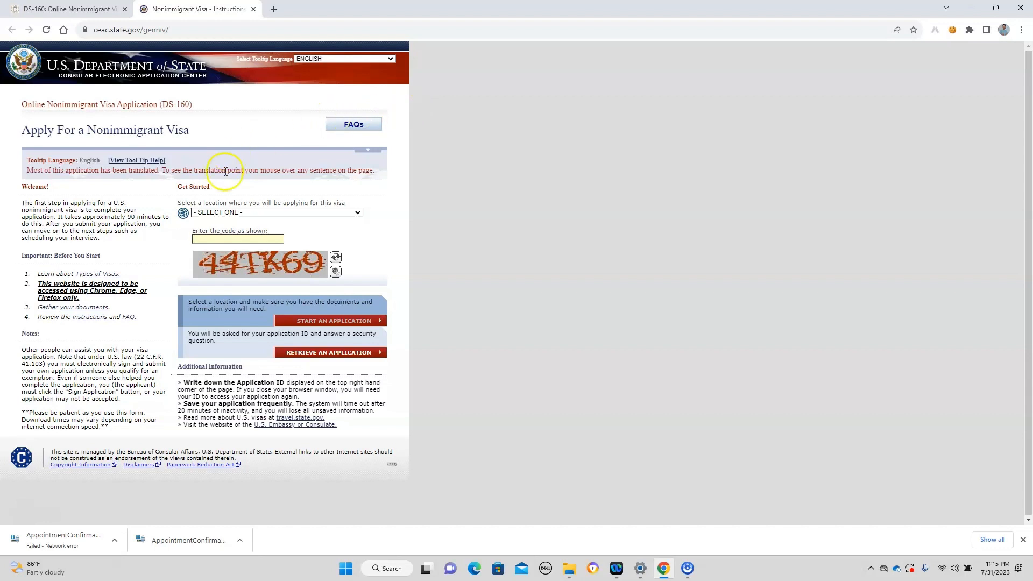
click(275, 212)
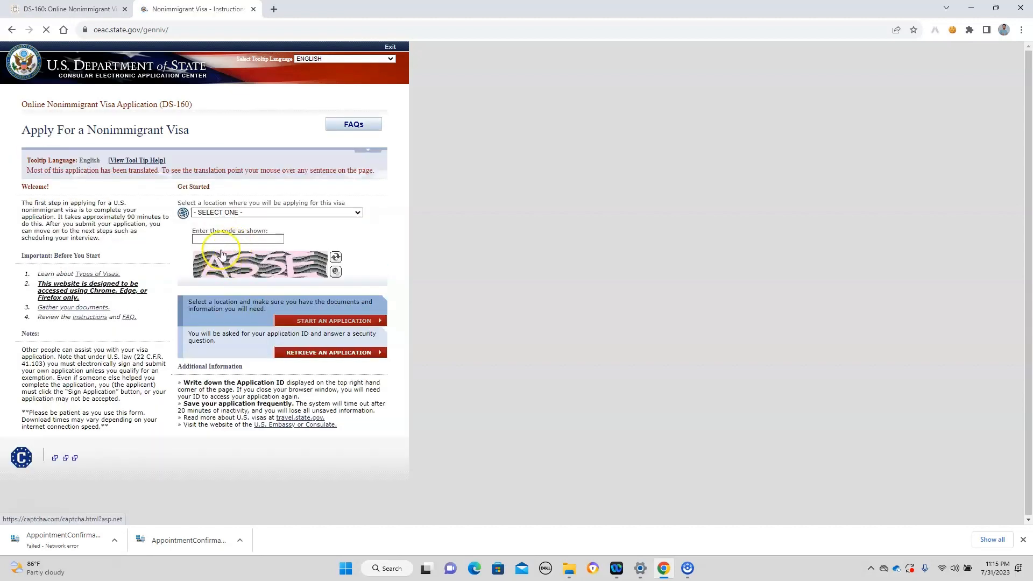
text(AS)
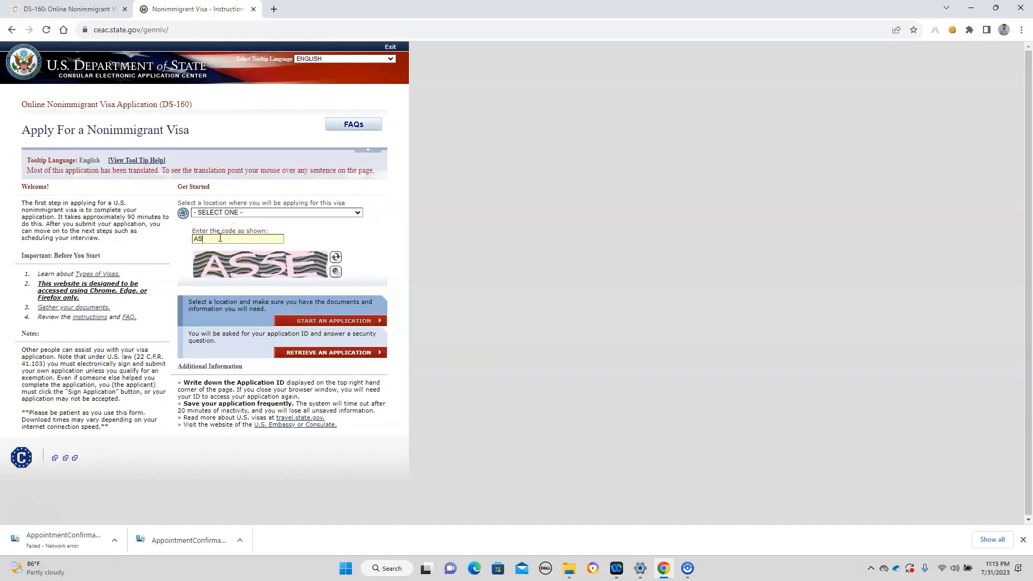
text(5)
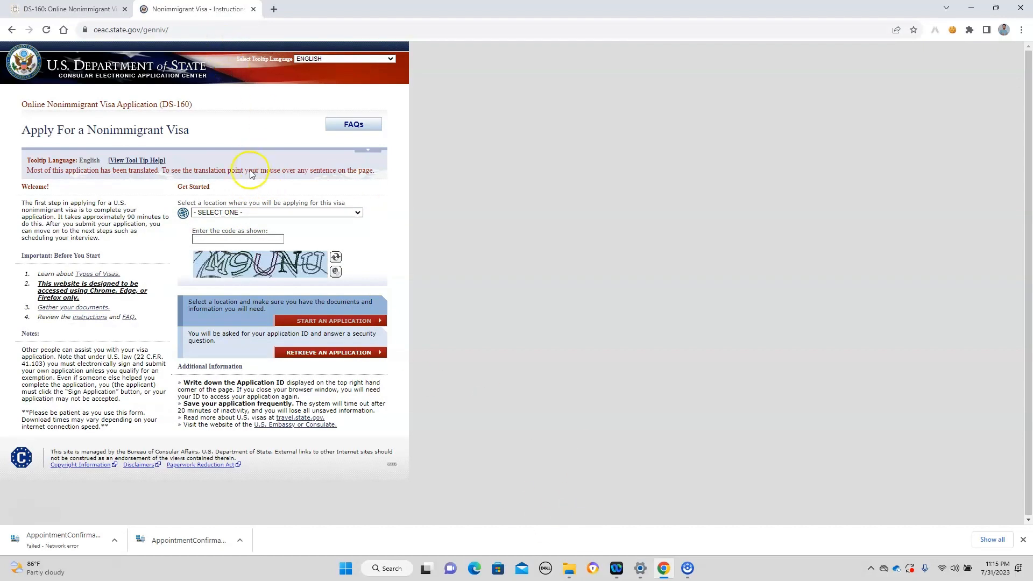
click(275, 212)
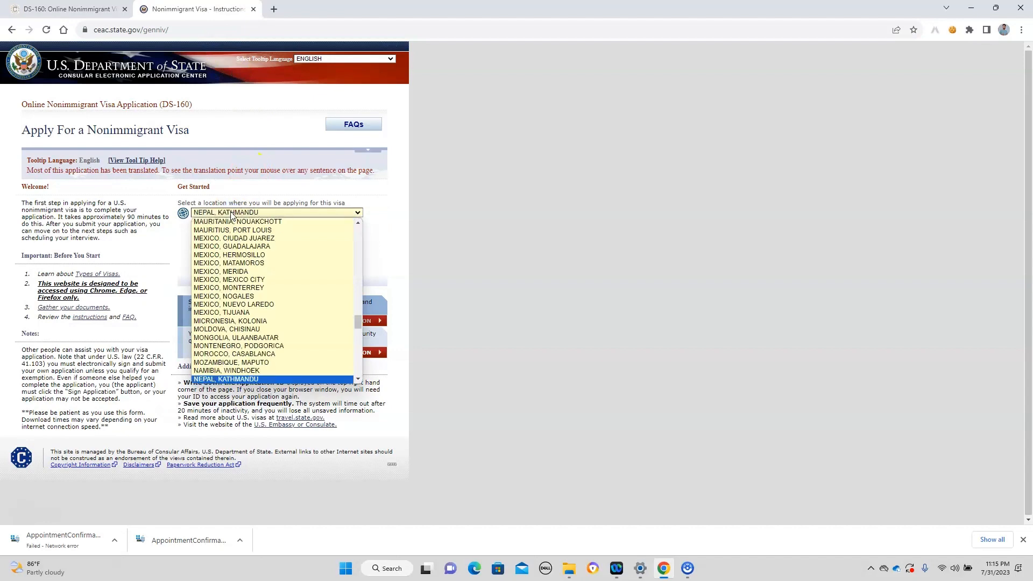
click(226, 378)
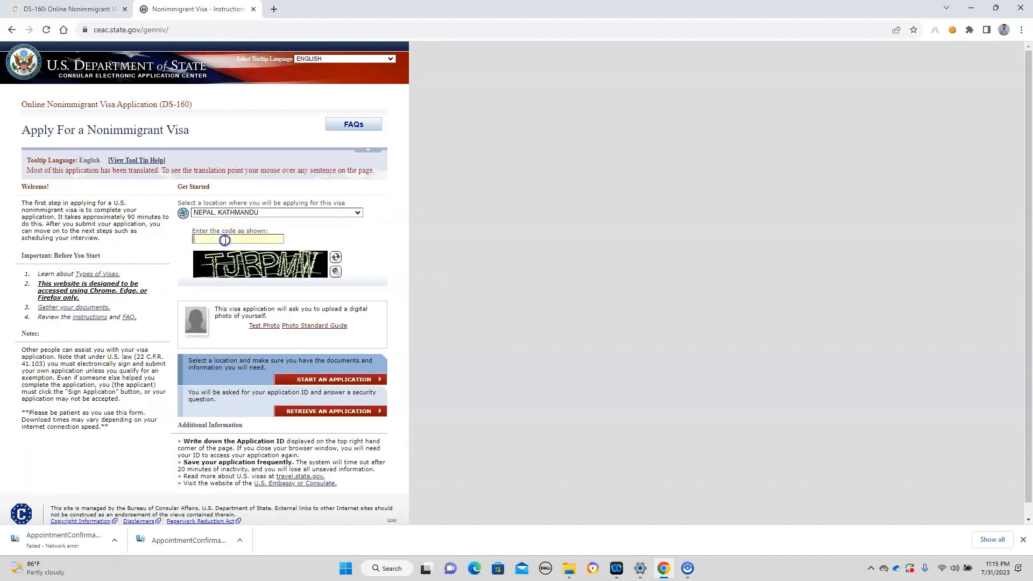
text(TJ)
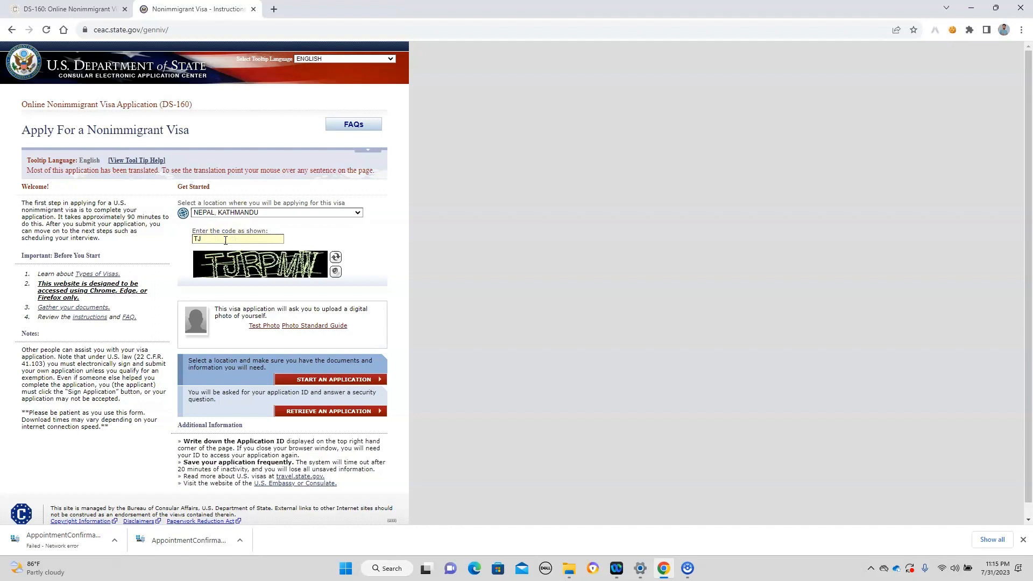
text(R)
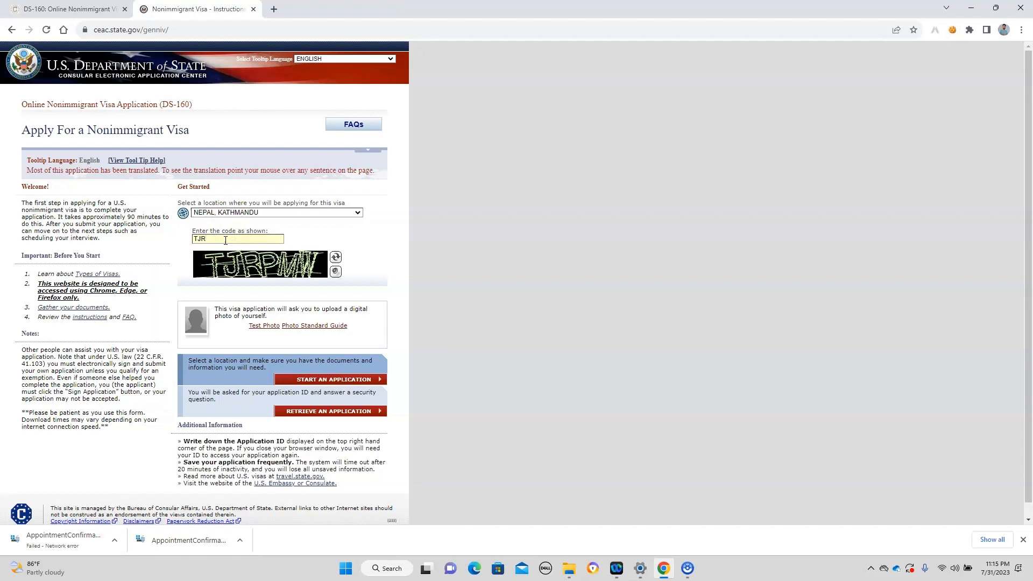
text(PMW)
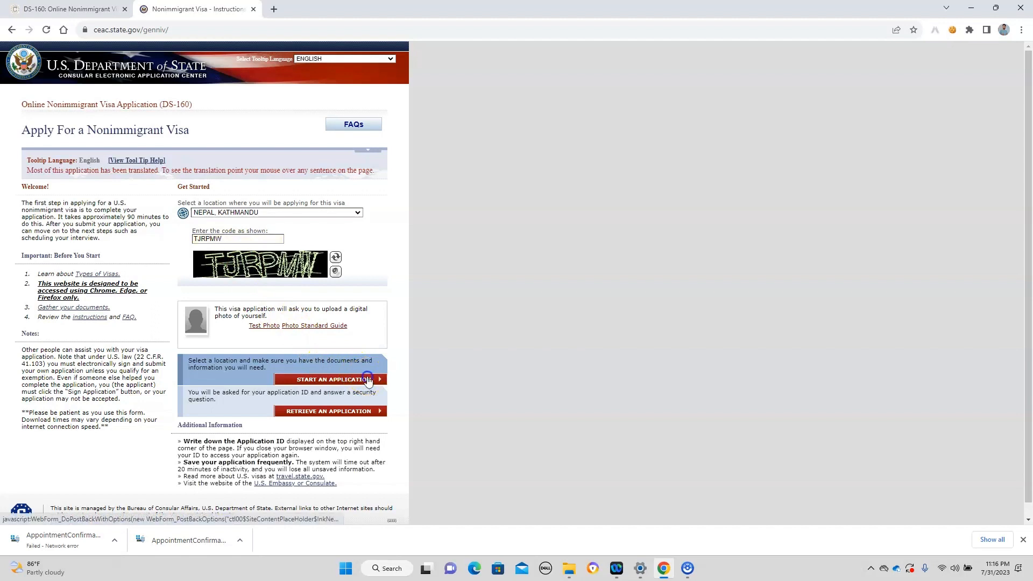
click(366, 379)
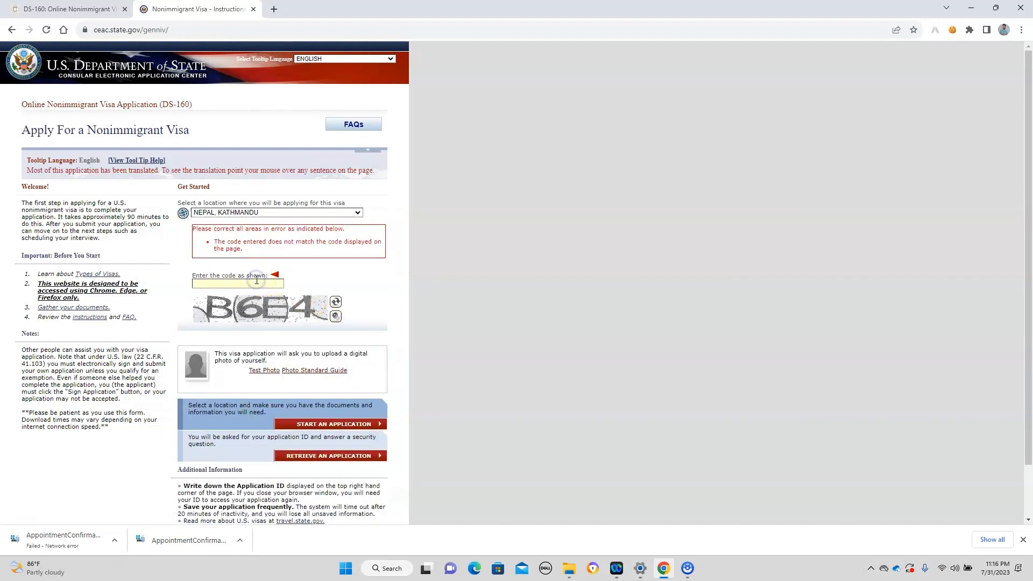
Re-enter the new captcha code after the error and start the application again
text(B)
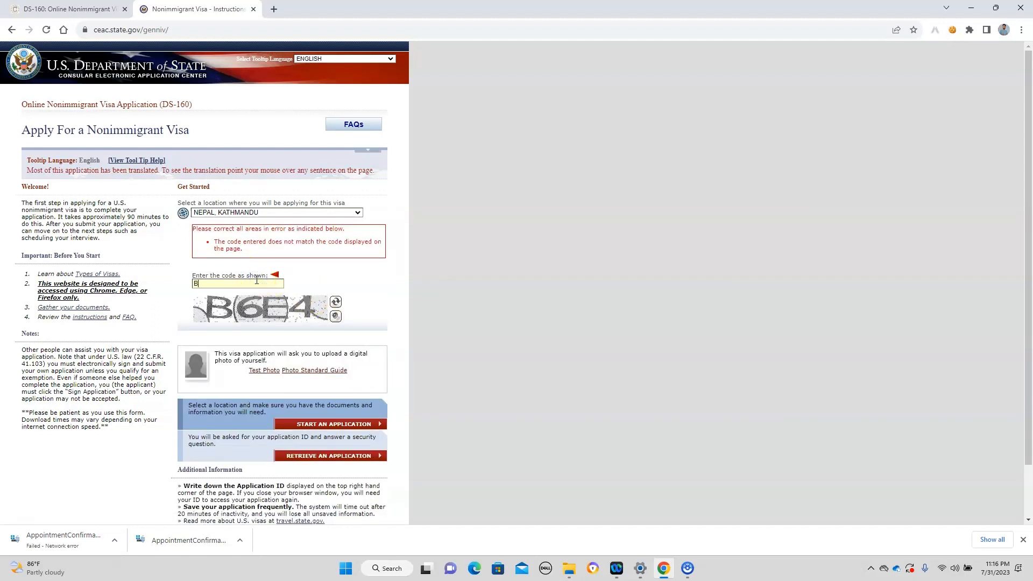
text(6E)
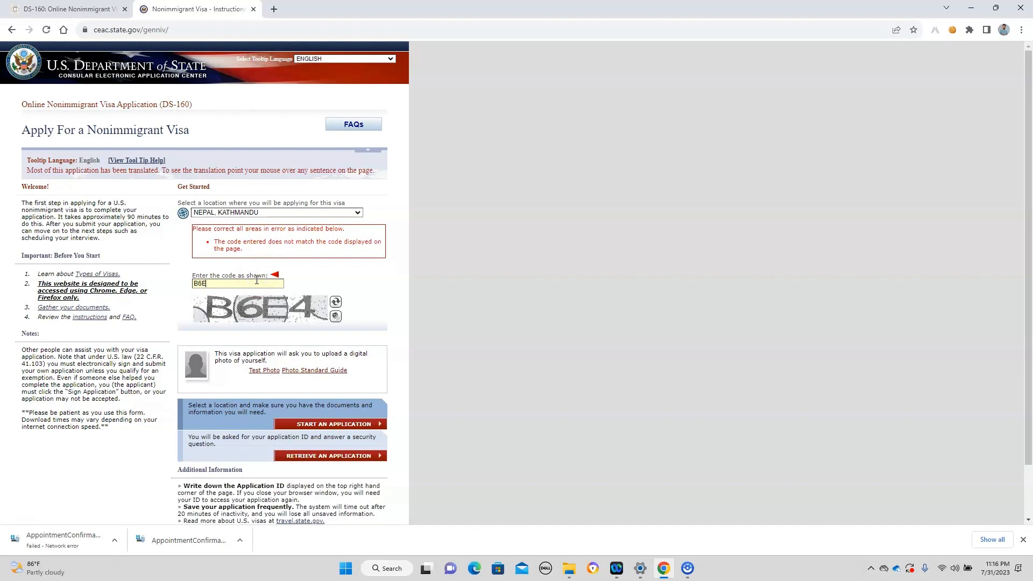
text(4)
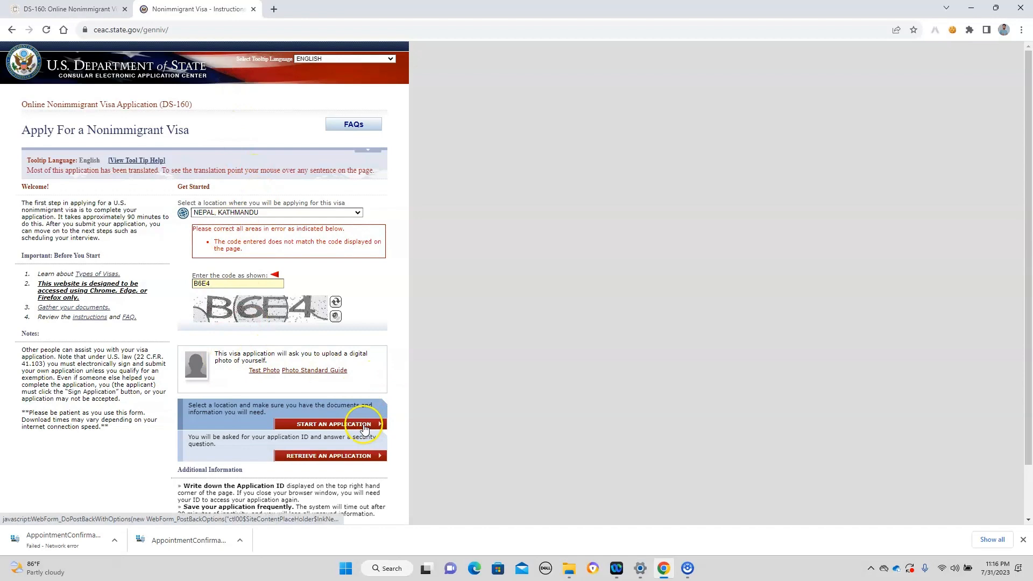
click(329, 424)
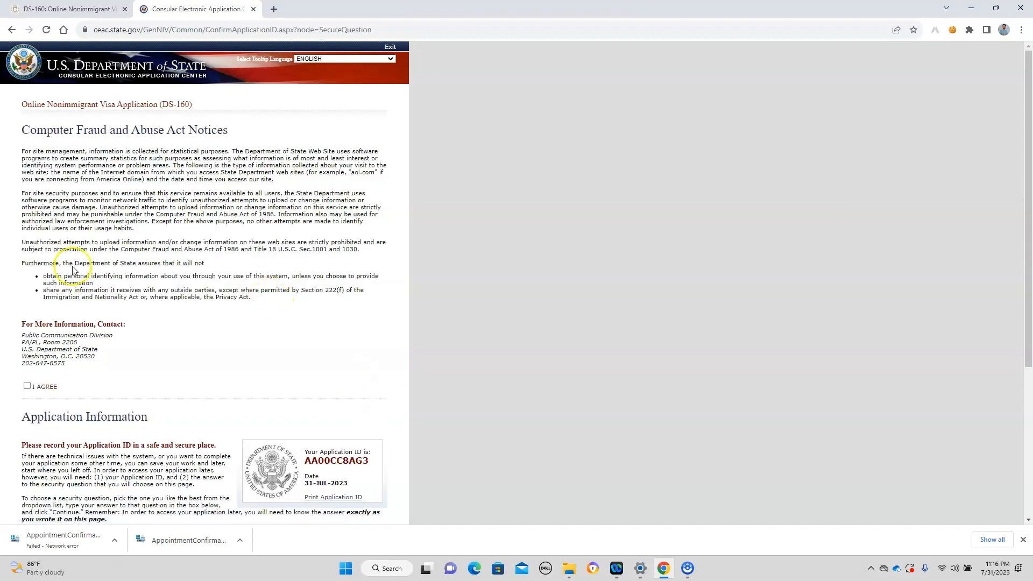
click(27, 386)
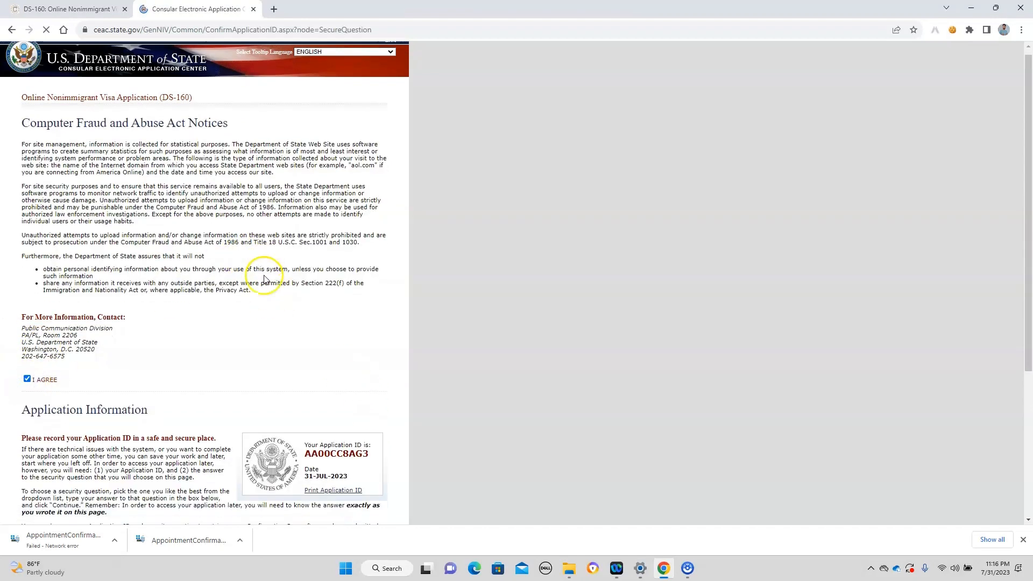
scroll(down, 3)
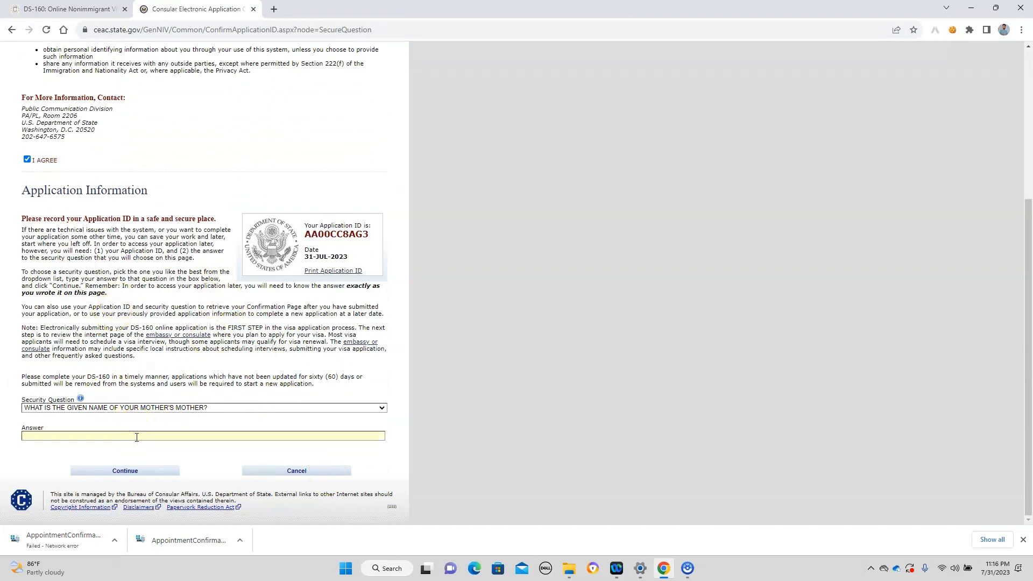
click(135, 437)
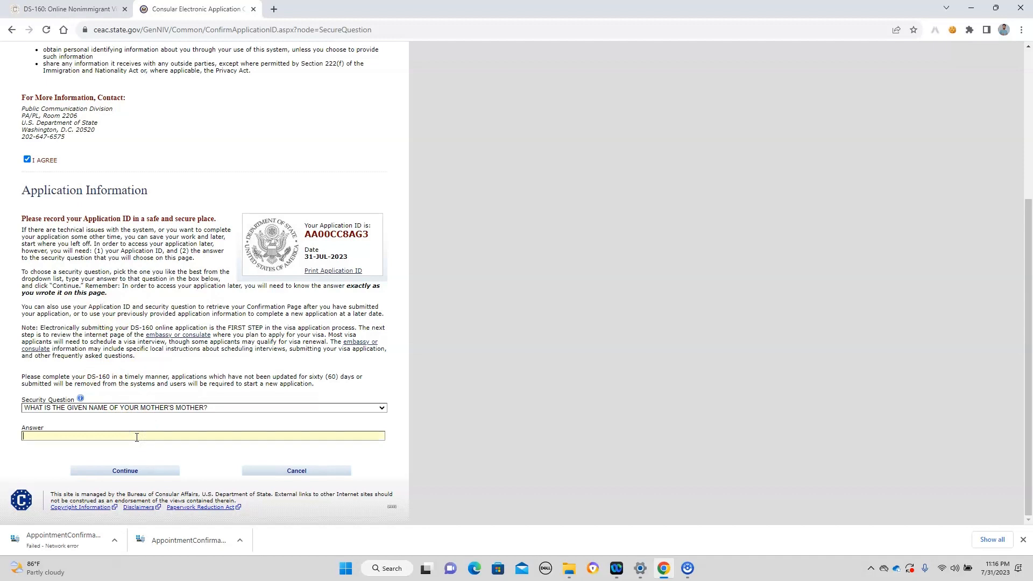
text(SOPHIE)
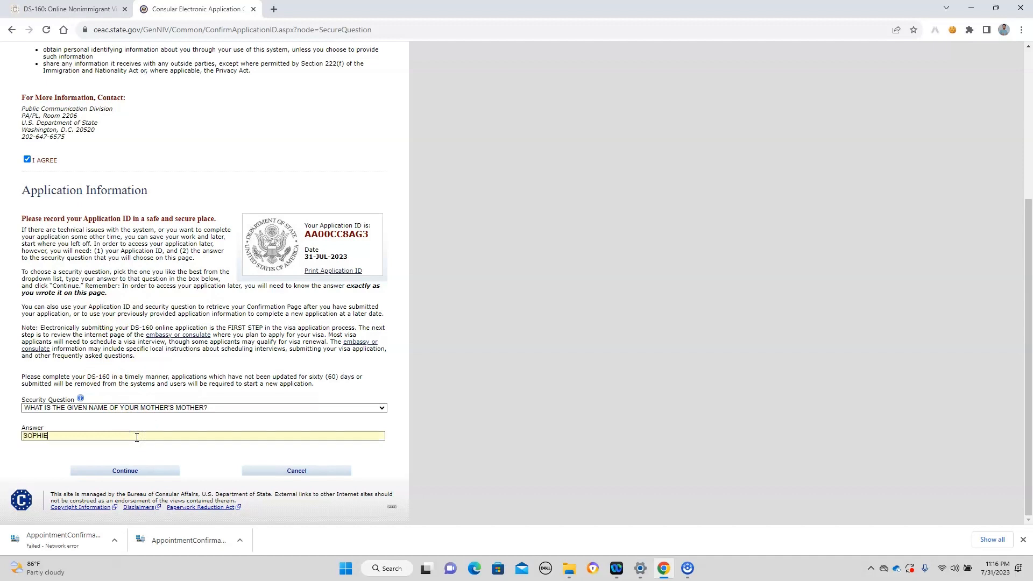
click(125, 470)
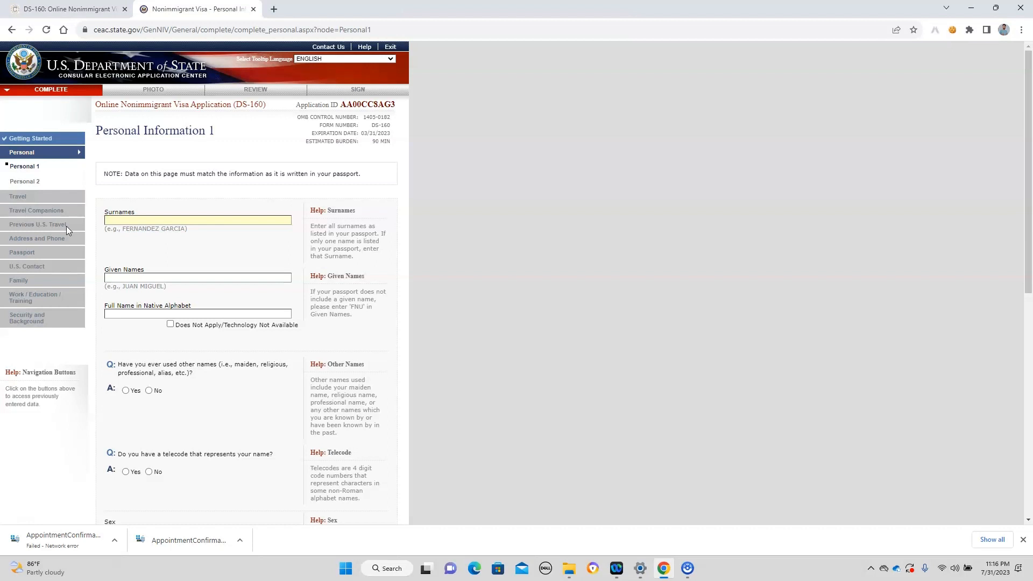
click(197, 219)
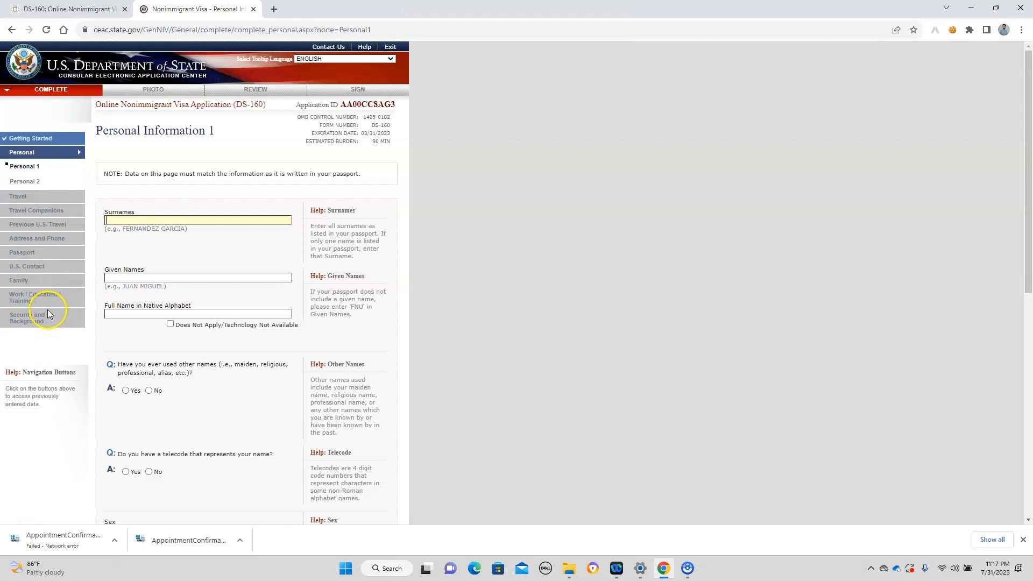
mouse_move(50, 280)
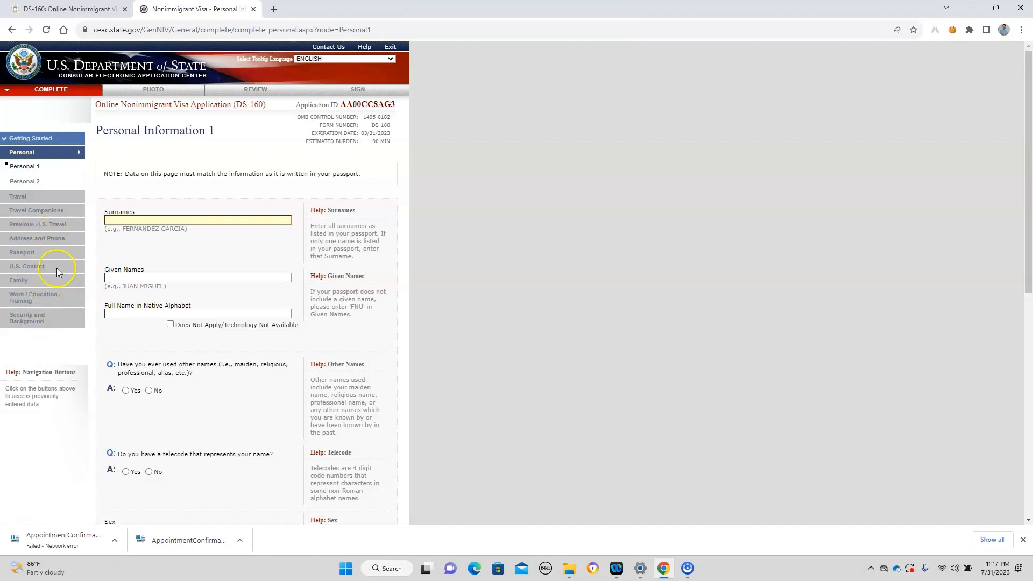
mouse_move(60, 323)
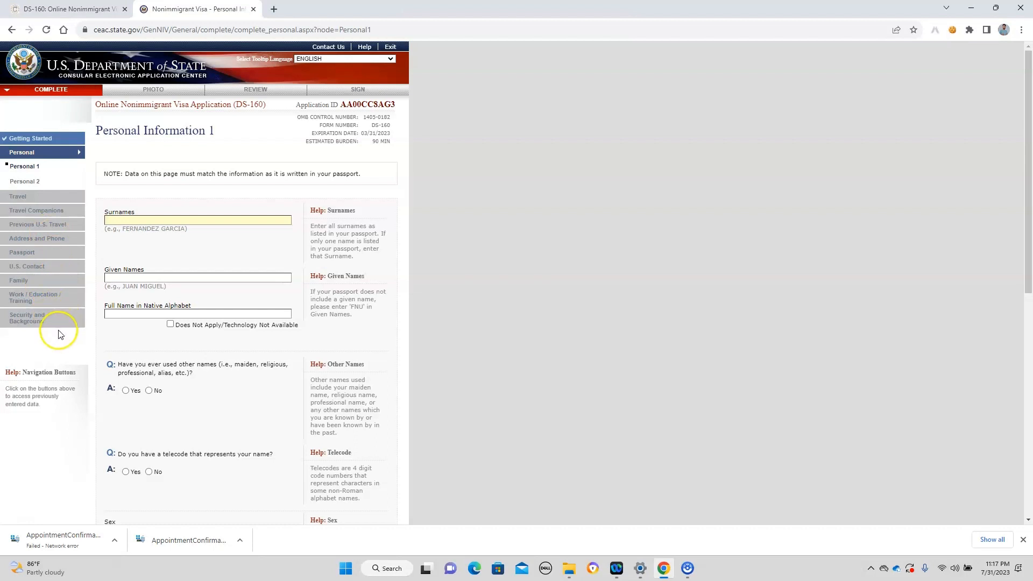
mouse_move(69, 352)
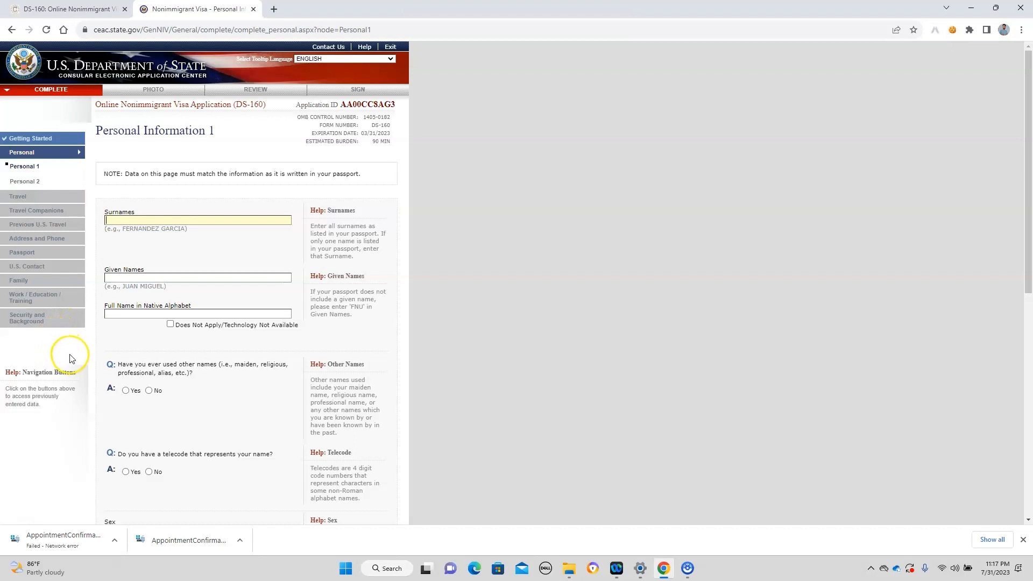
mouse_move(534, 230)
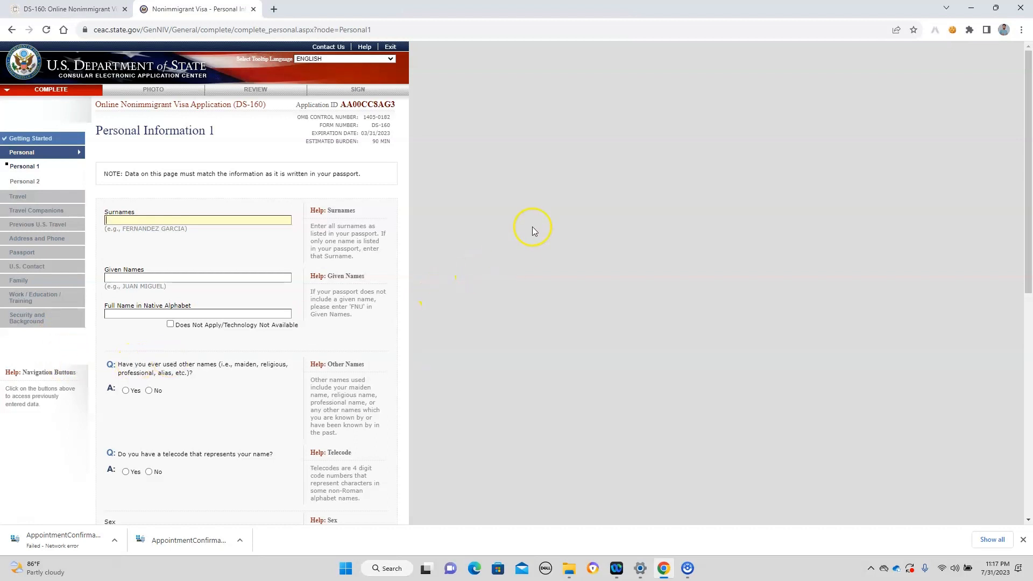
mouse_move(340, 200)
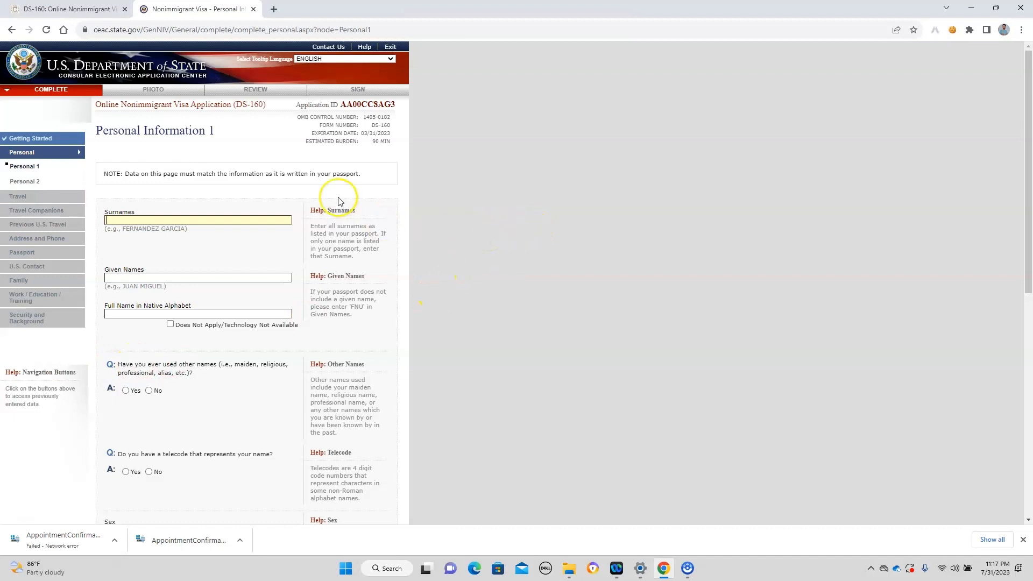
mouse_move(172, 351)
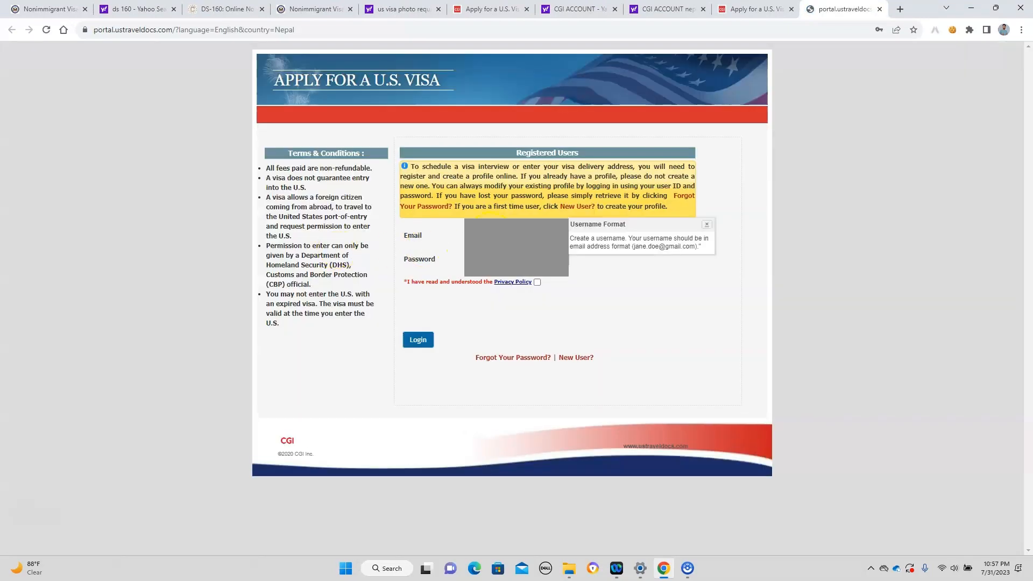
click(537, 282)
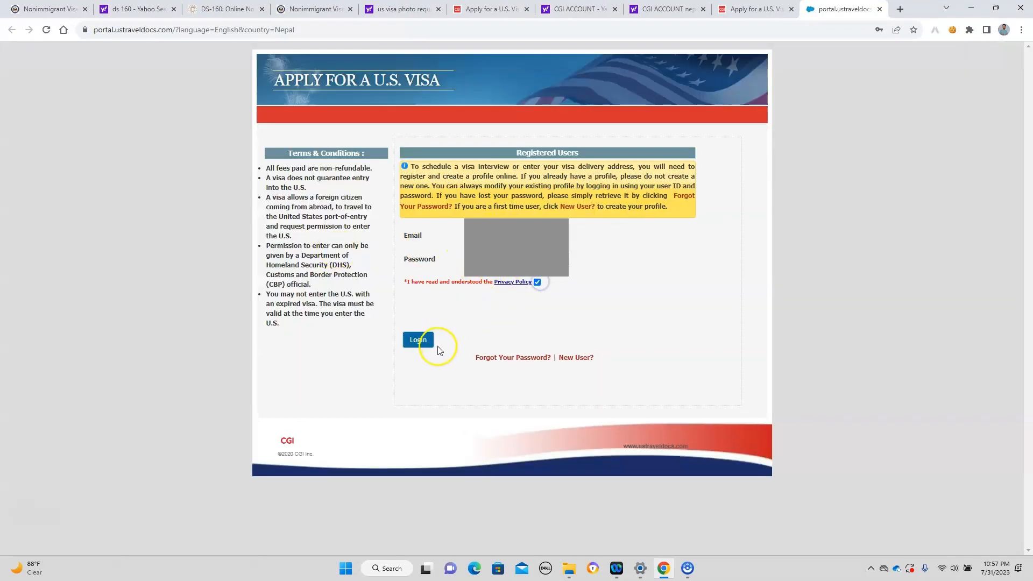
click(418, 339)
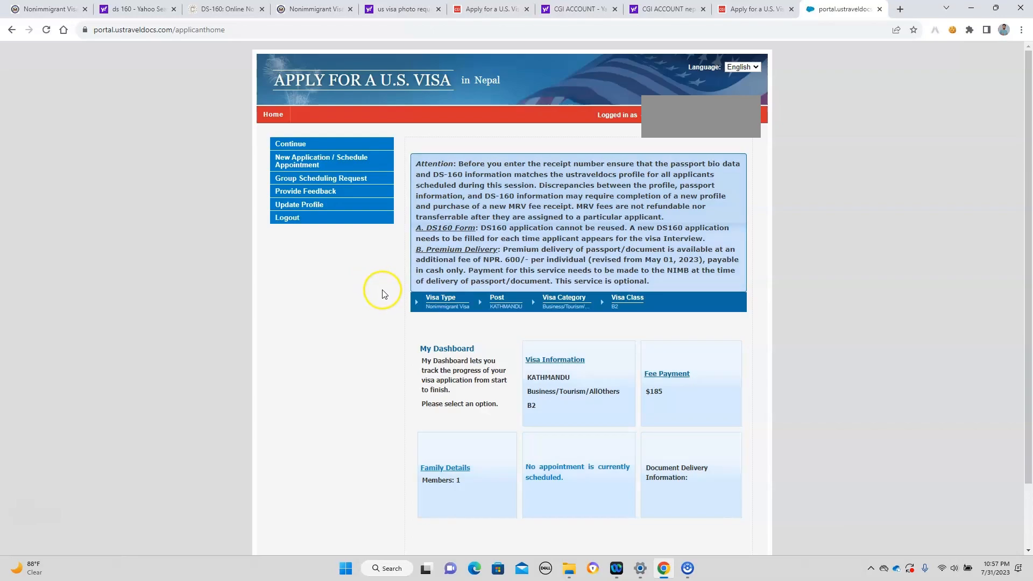
mouse_move(391, 298)
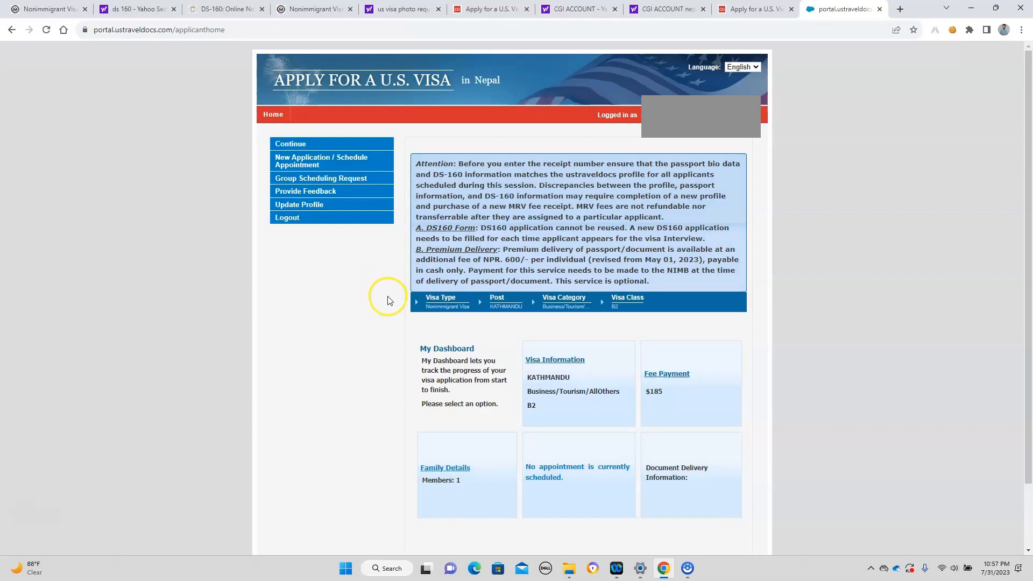
mouse_move(398, 304)
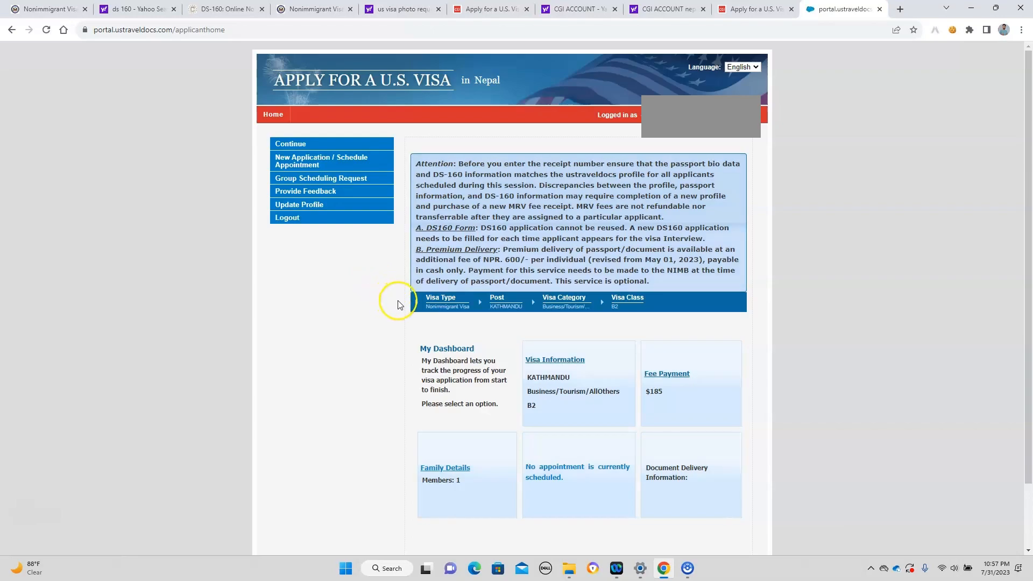
mouse_move(401, 307)
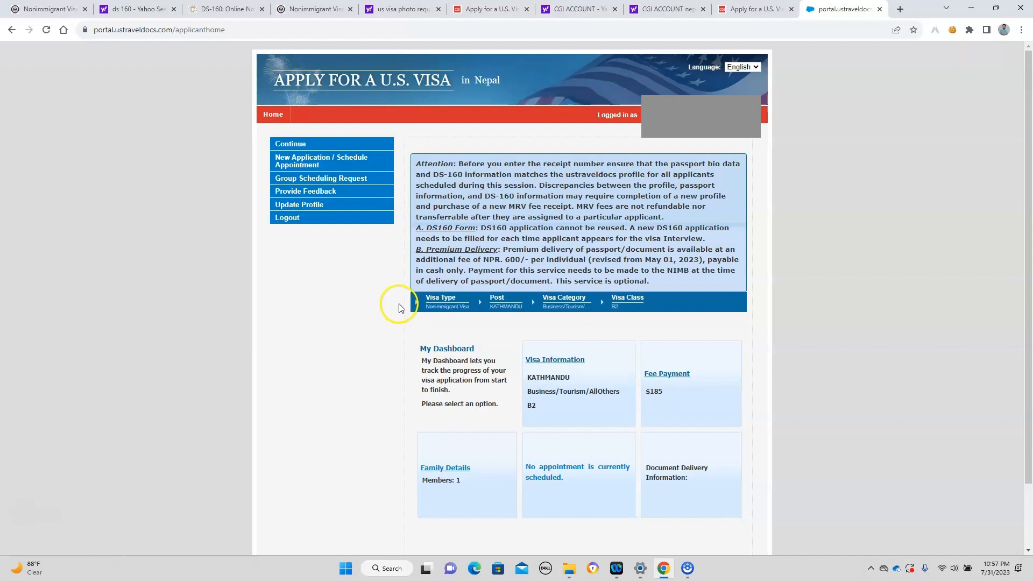
mouse_move(401, 302)
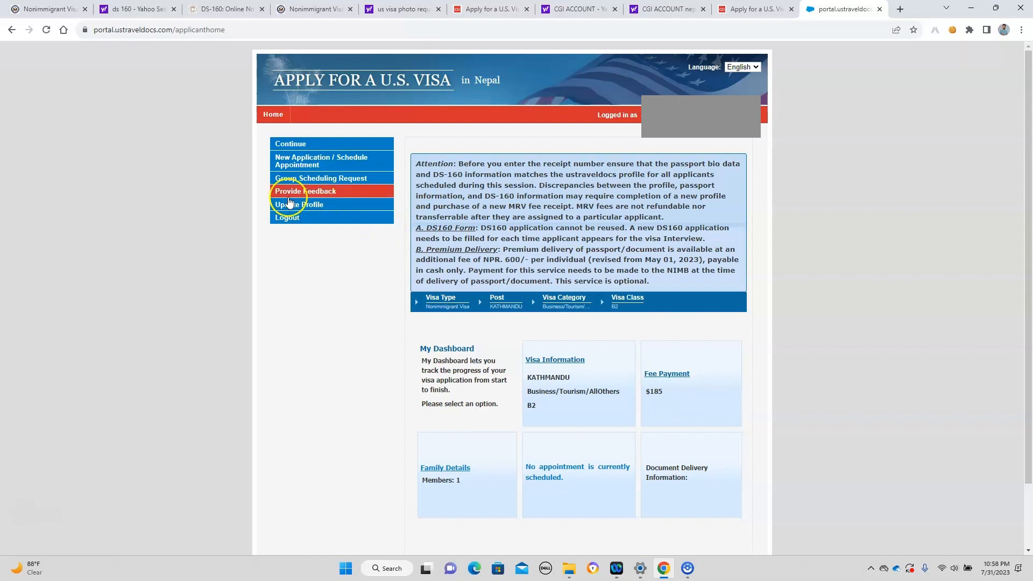
click(322, 162)
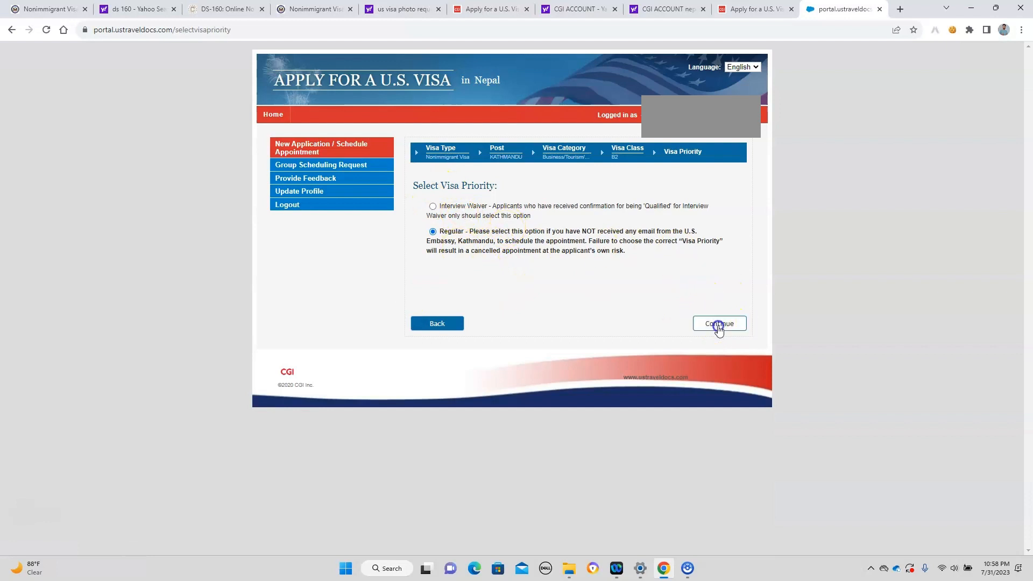
Keep Regular priority and proceed with Nonimmigrant Visa as the visa type
click(719, 322)
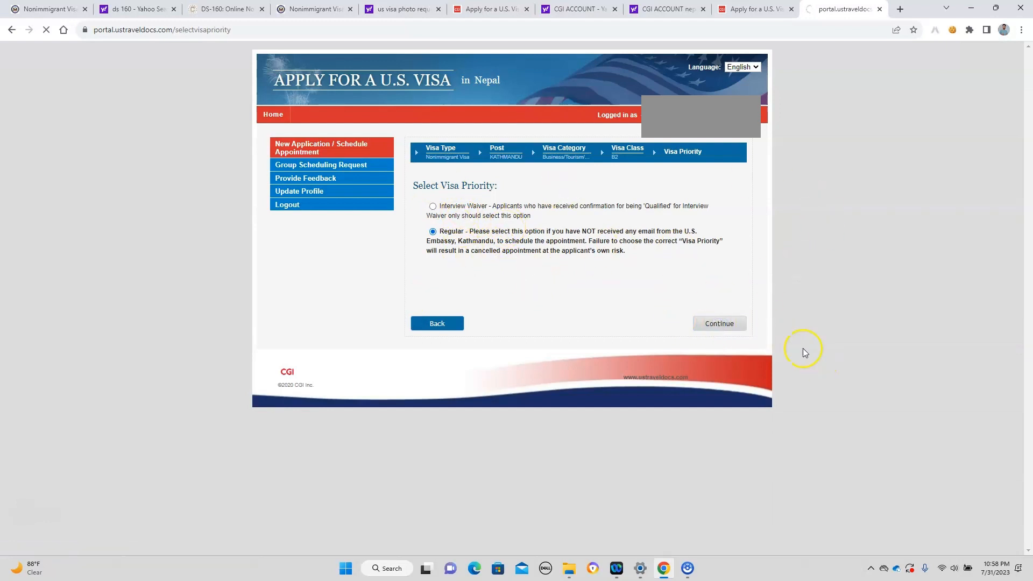
click(719, 323)
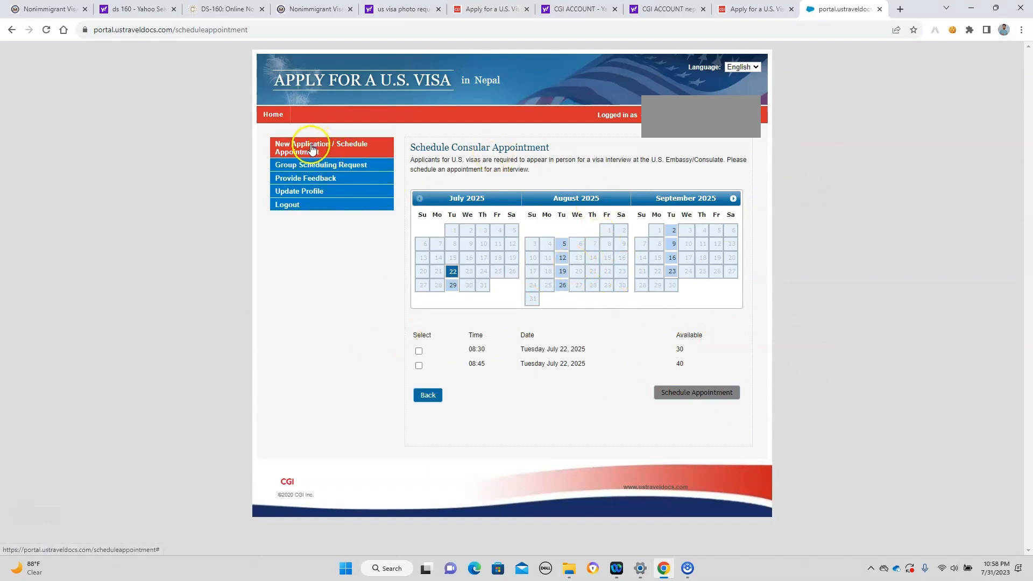
click(321, 147)
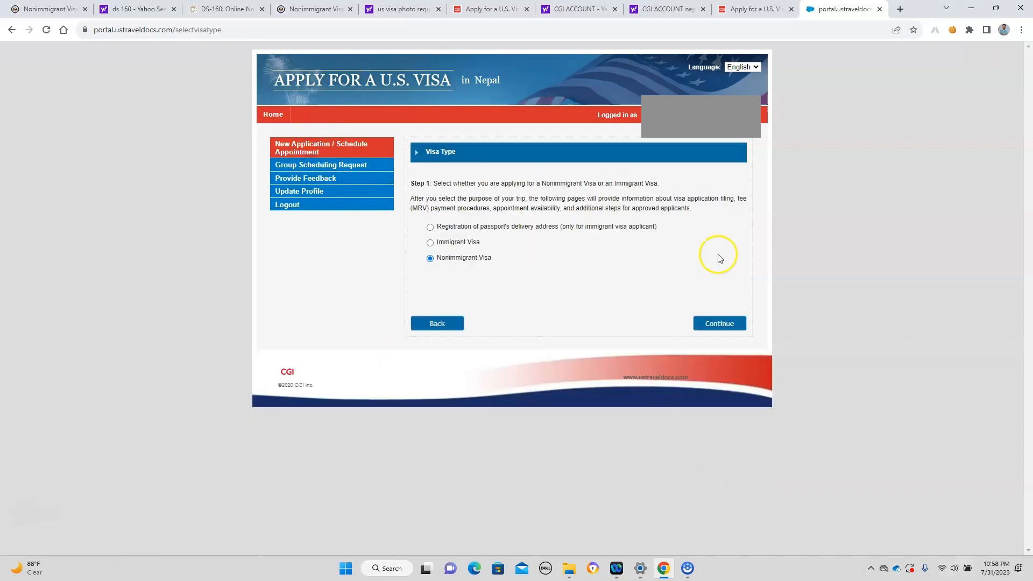
mouse_move(523, 269)
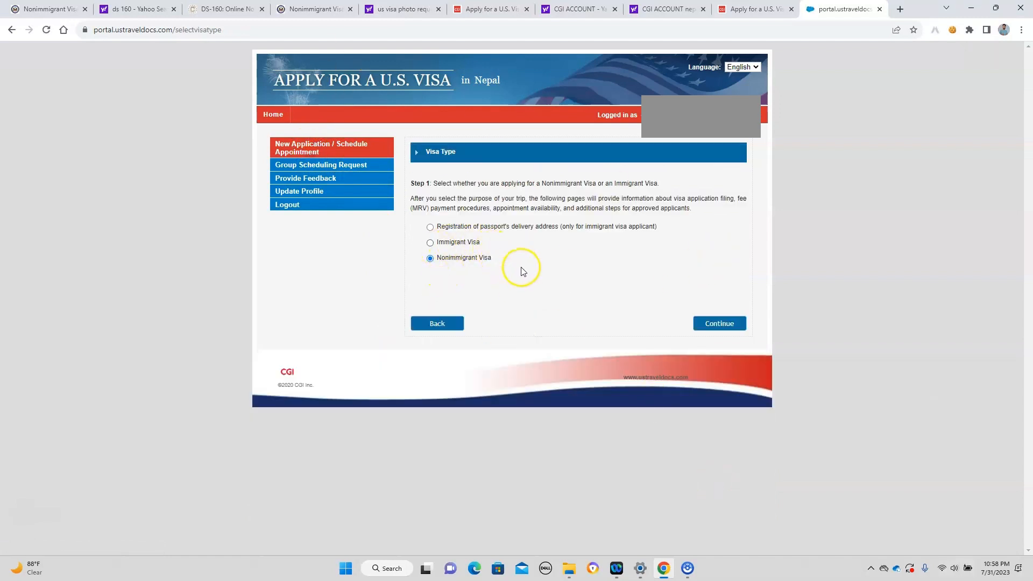
mouse_move(552, 262)
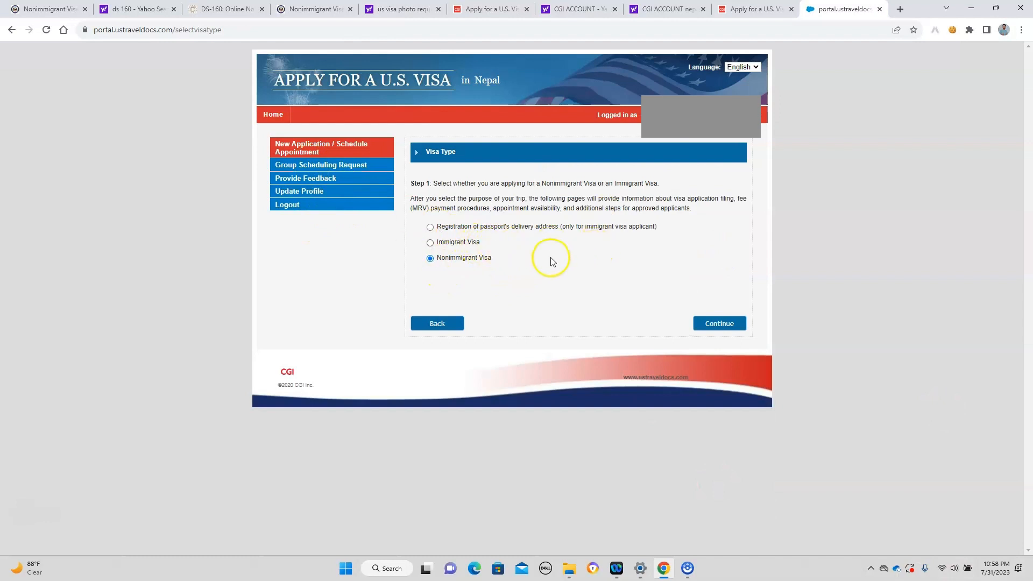
mouse_move(481, 256)
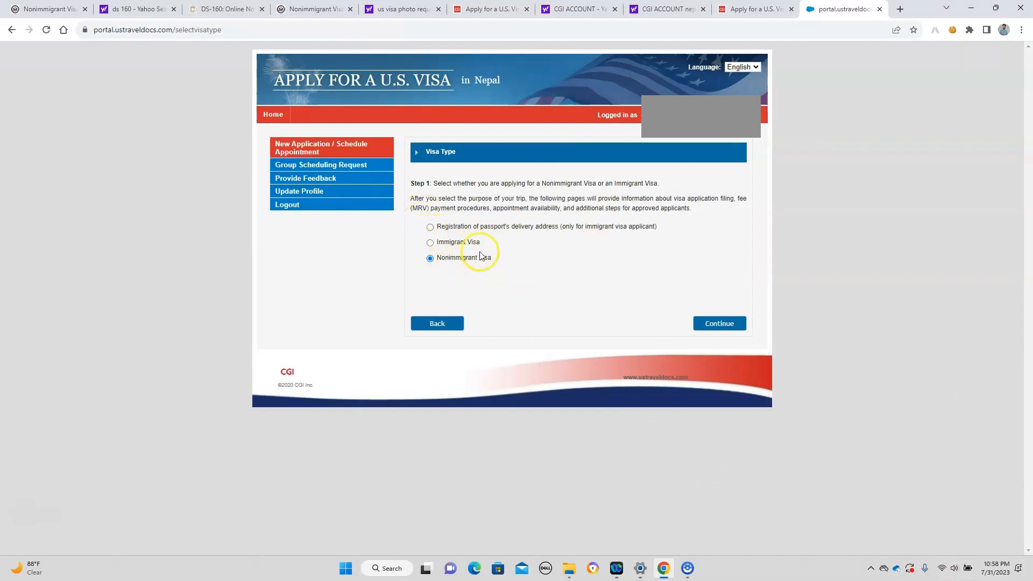
mouse_move(453, 248)
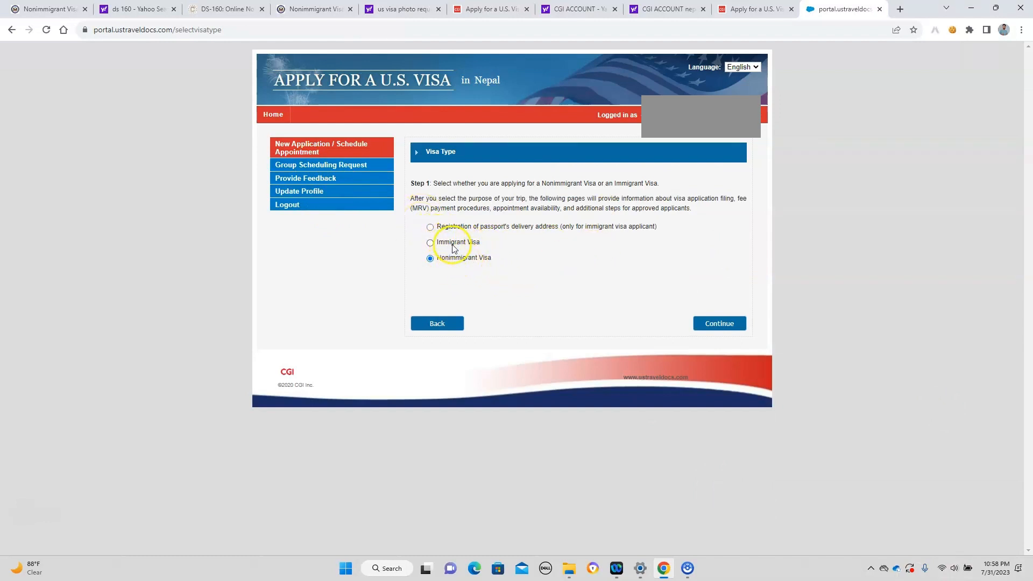
mouse_move(479, 276)
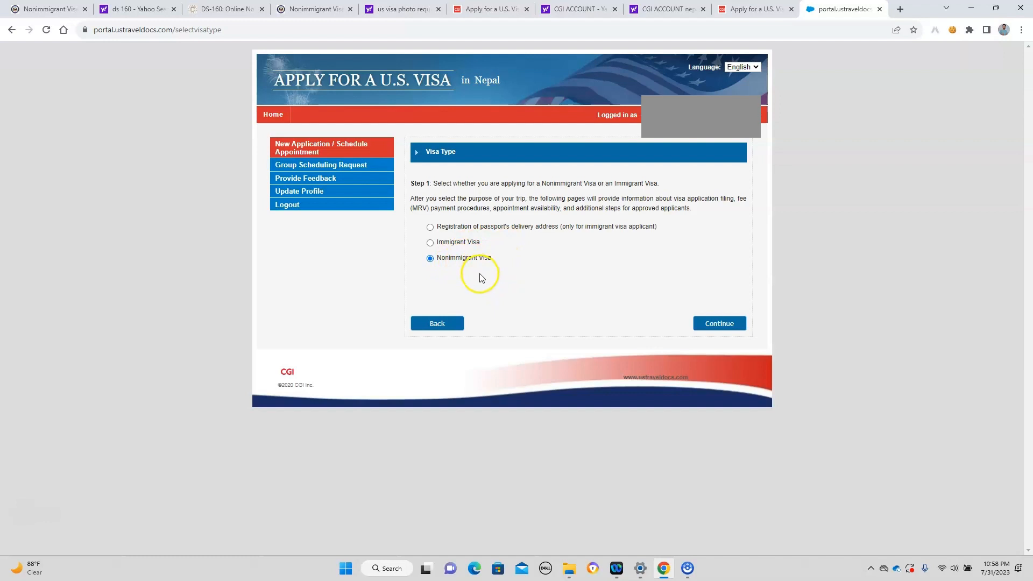
click(719, 323)
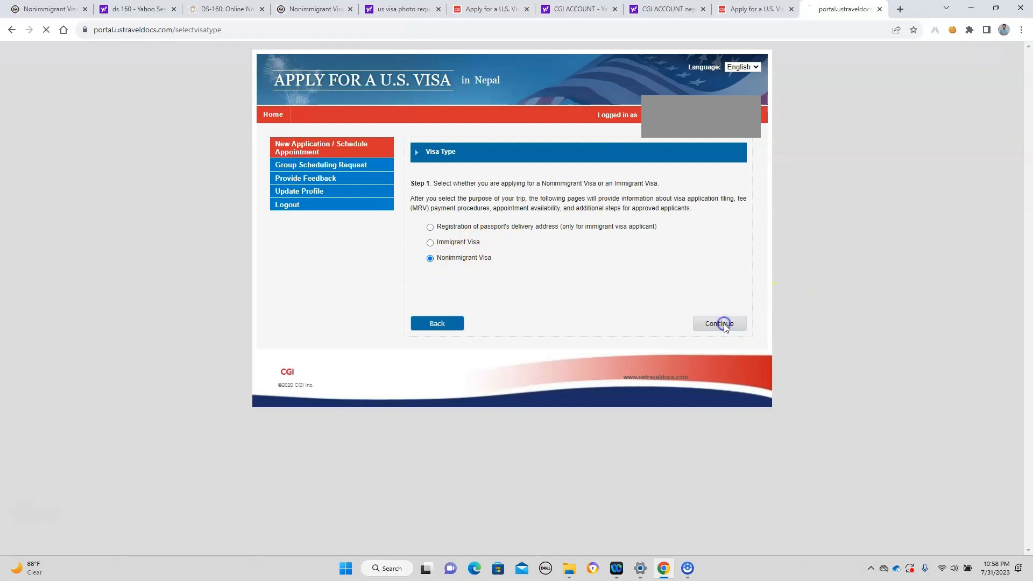
click(719, 323)
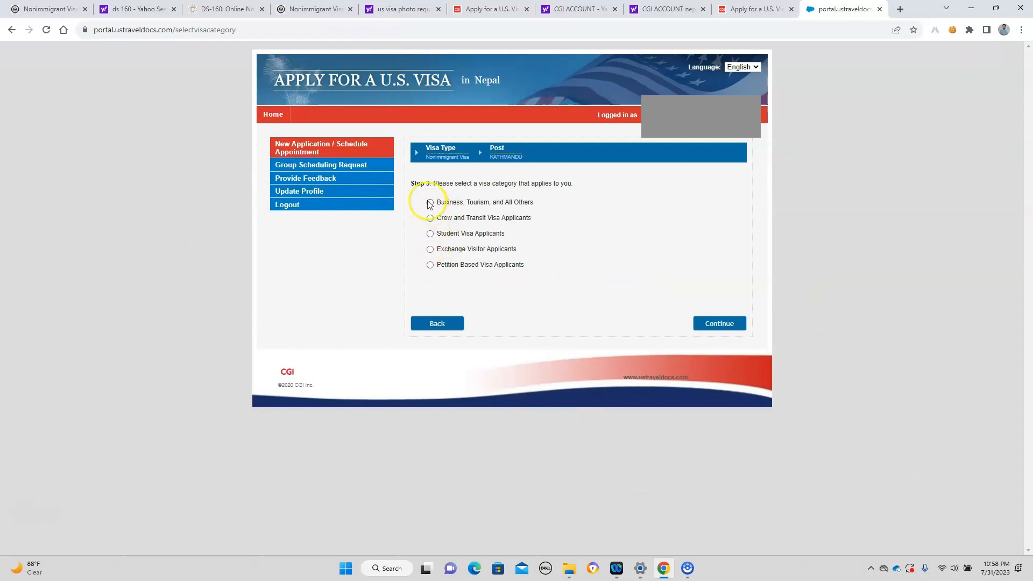
Choose the Business, Tourism, and All Others visa category and submit it
click(430, 202)
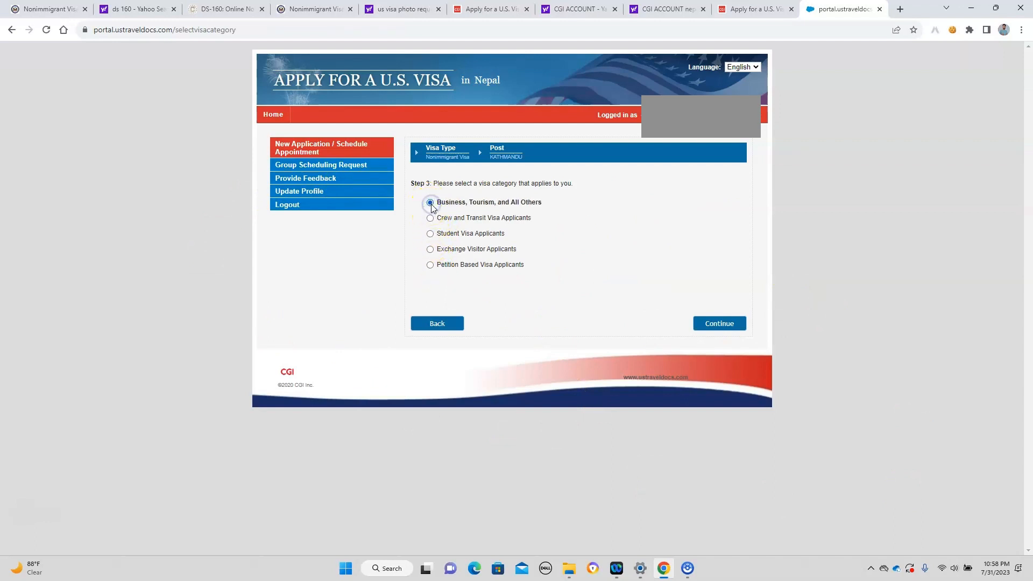
click(430, 202)
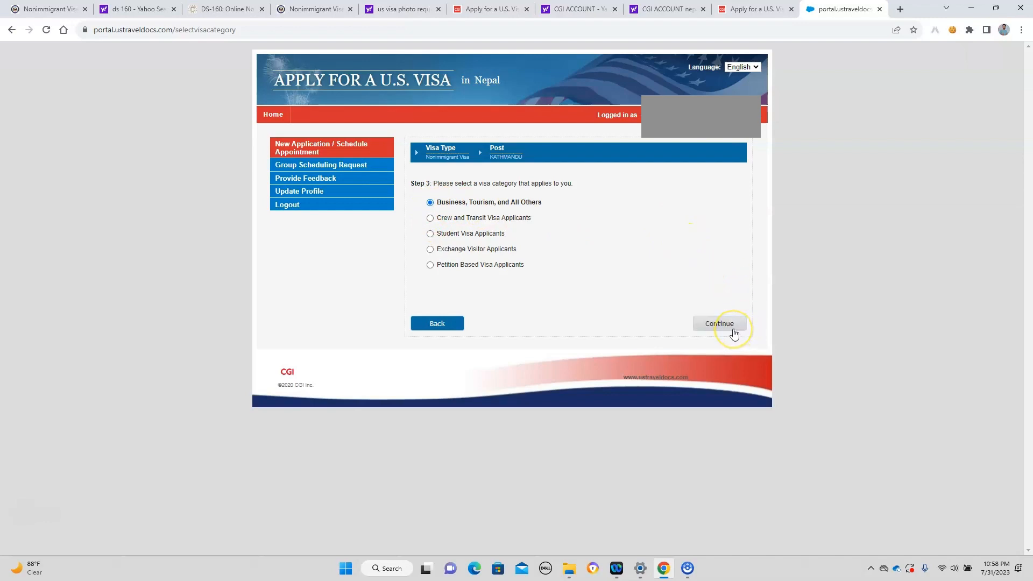
click(720, 324)
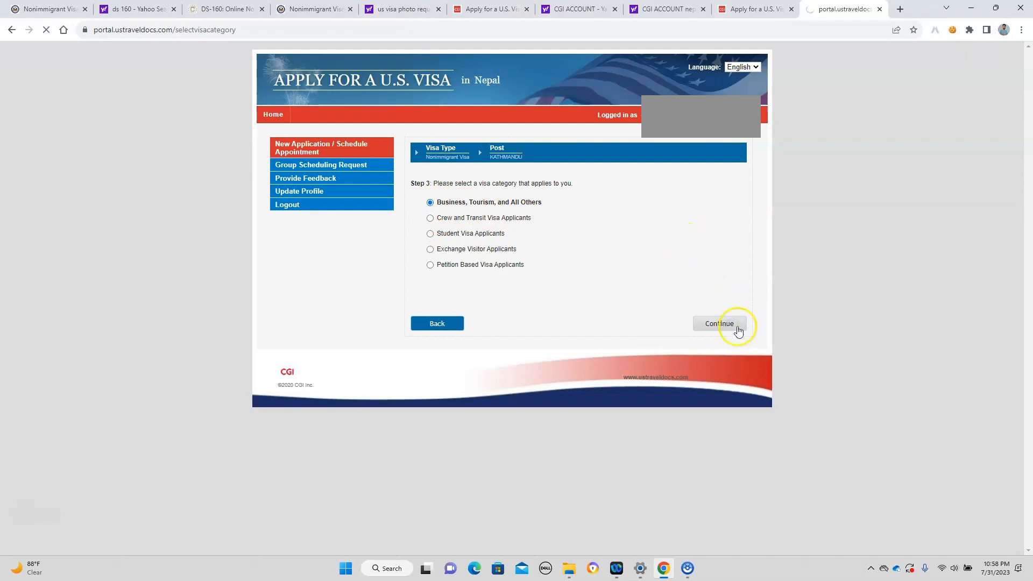
Submit the B2 visitor visa class and advance to the personal data step
click(719, 323)
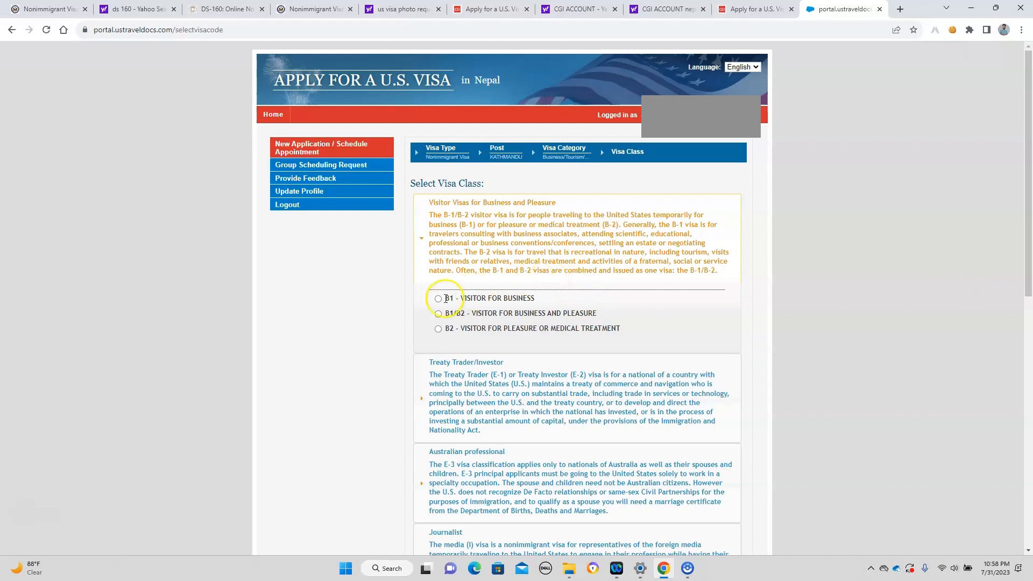
scroll(down, 3)
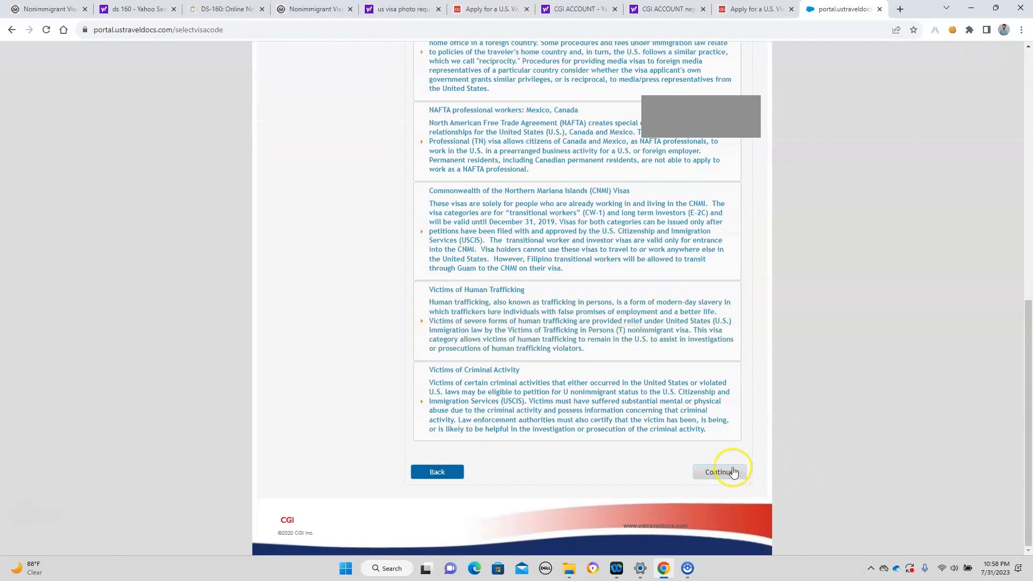
click(721, 473)
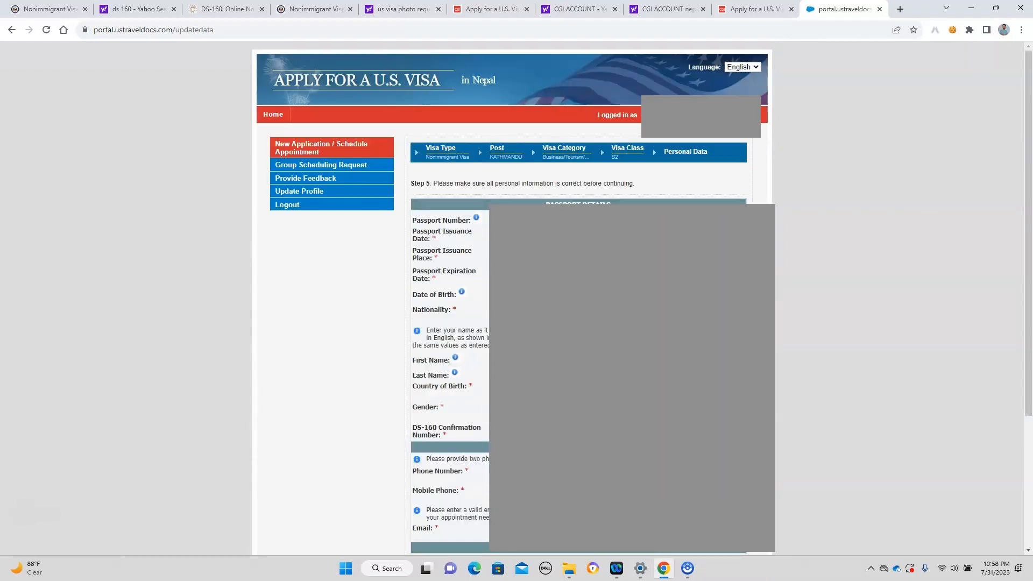
Accept the prefilled passport and personal details and continue to Dependents
scroll(down, 3)
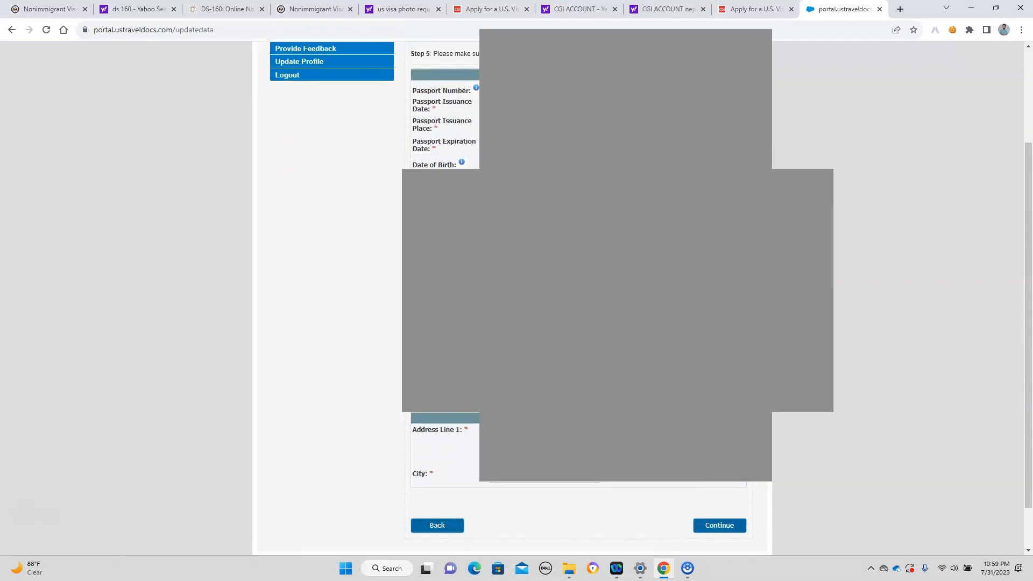
click(719, 525)
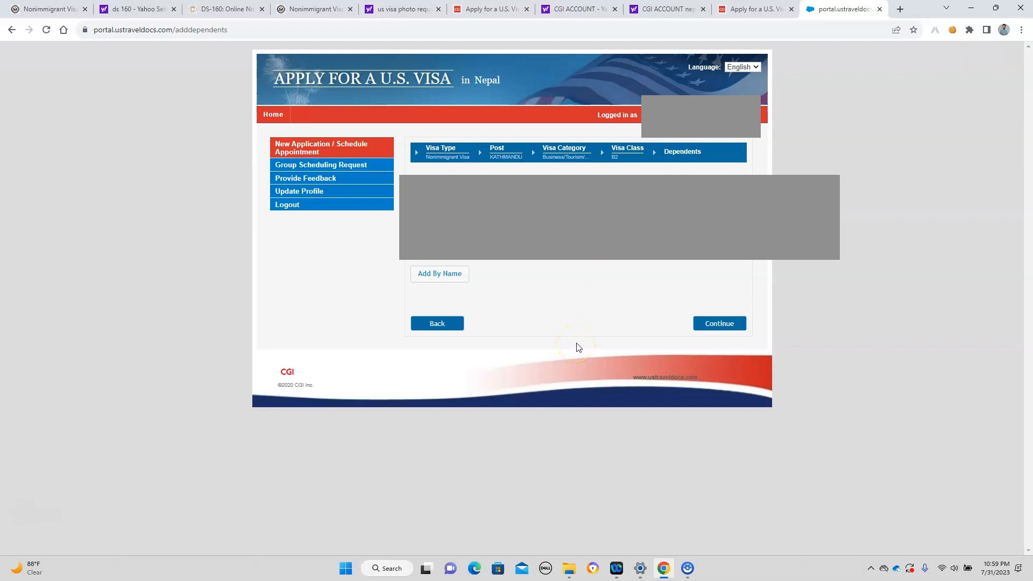
mouse_move(560, 267)
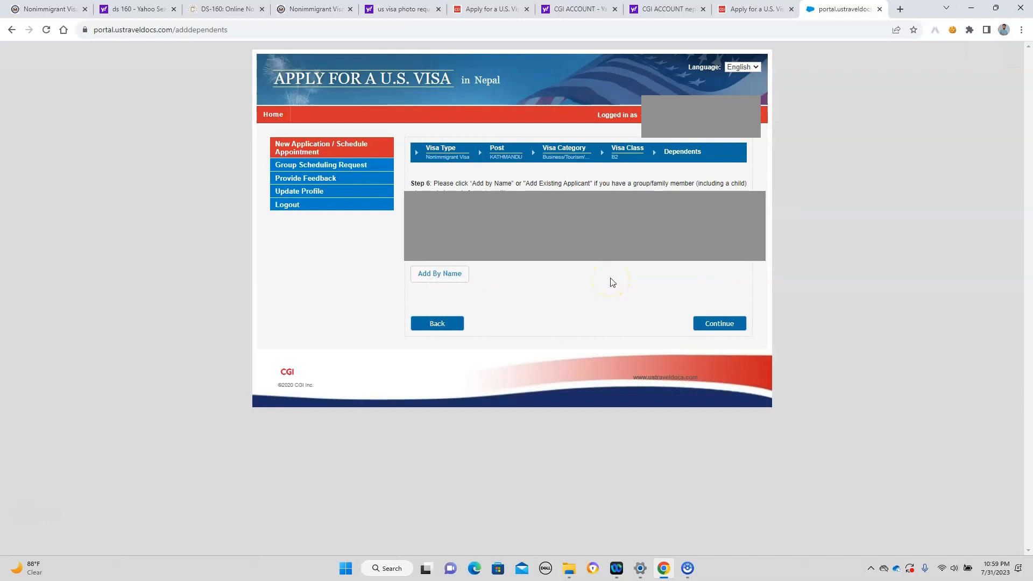
Continue past the Dependents page with no family members added
click(719, 323)
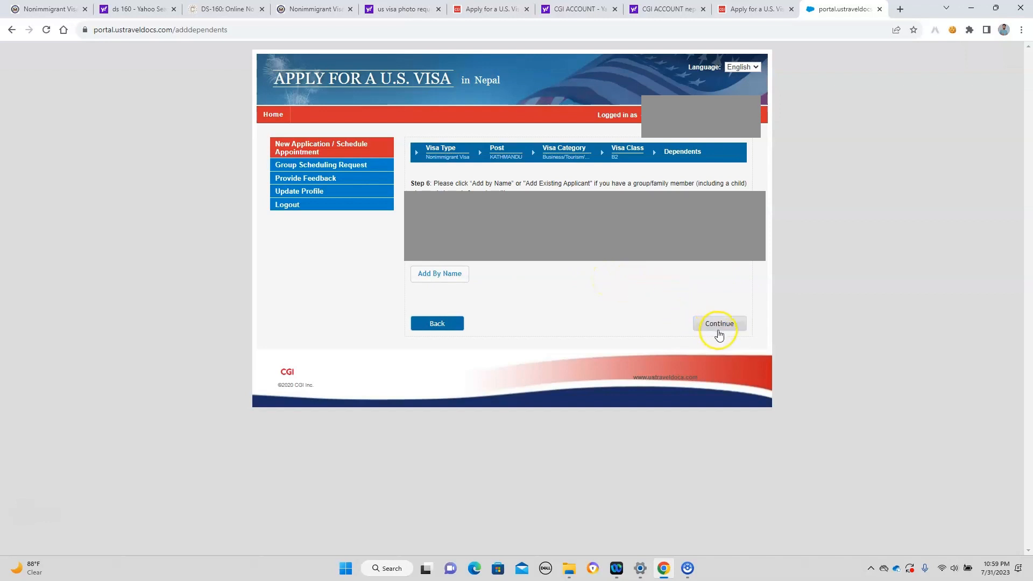
click(719, 323)
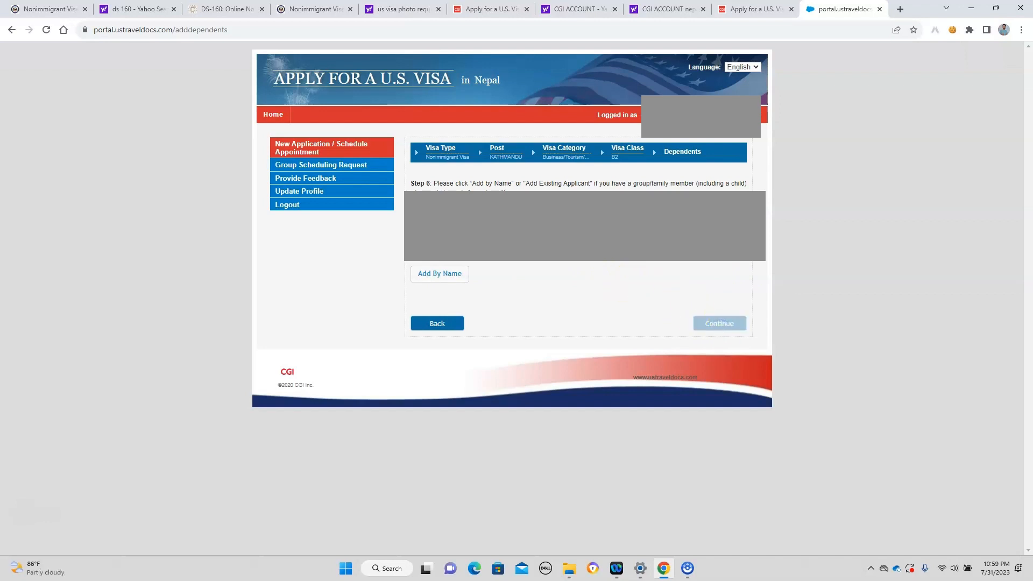
click(719, 323)
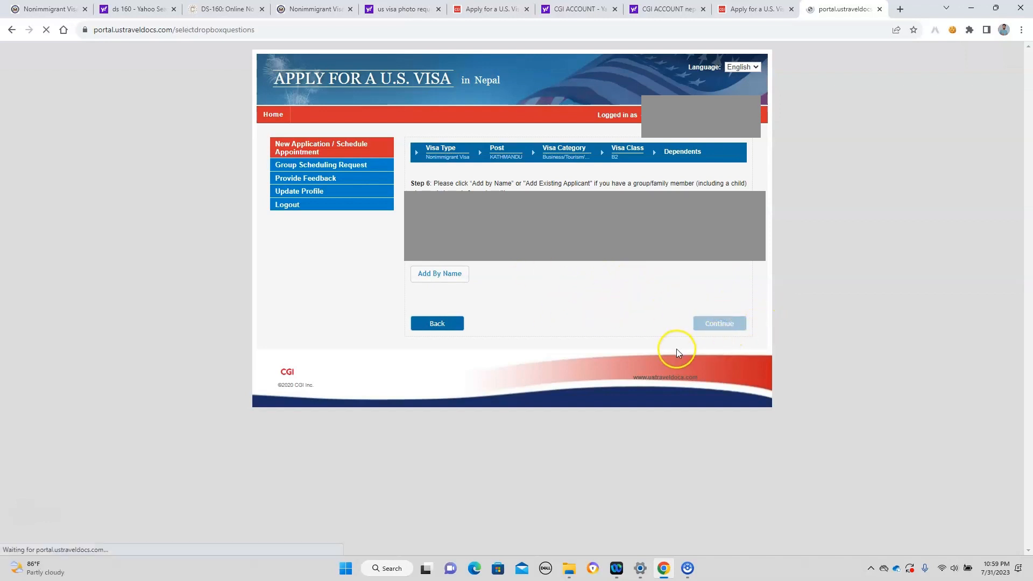
Answer No to renewal, under 14 and 80 or older, then confirm the DS-160 confirmation and photograph checklist
click(720, 323)
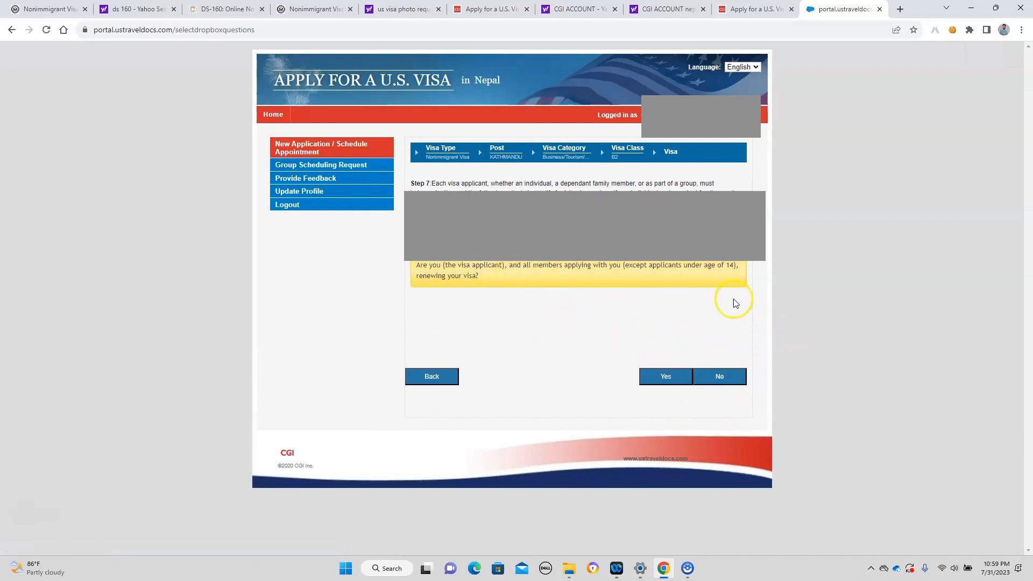
click(719, 377)
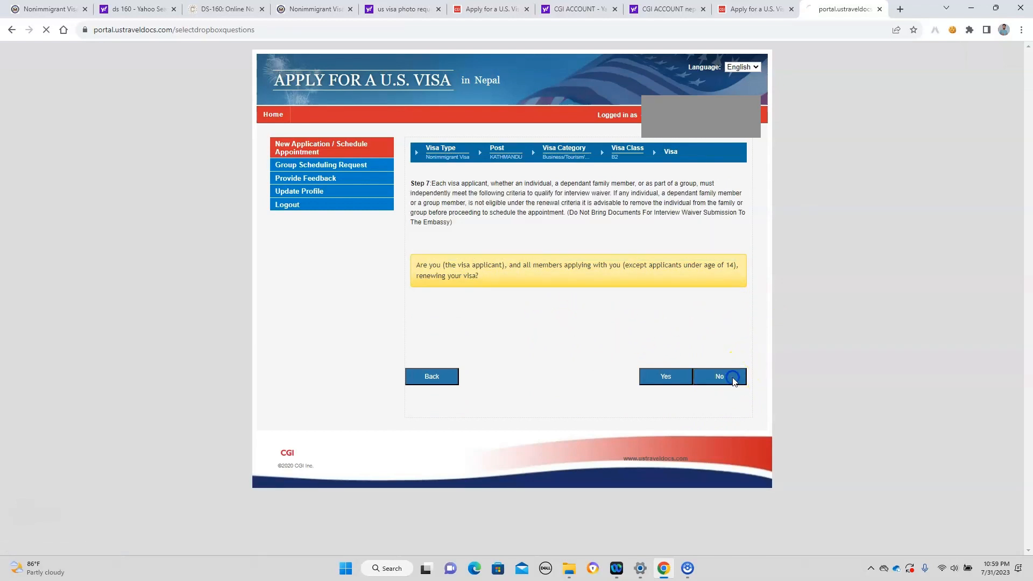
click(719, 377)
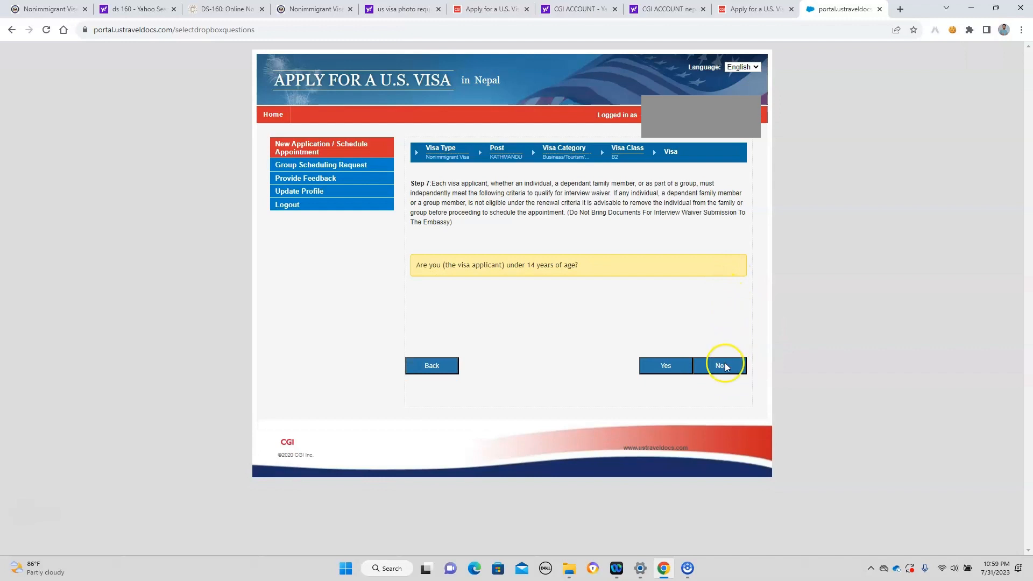
click(719, 366)
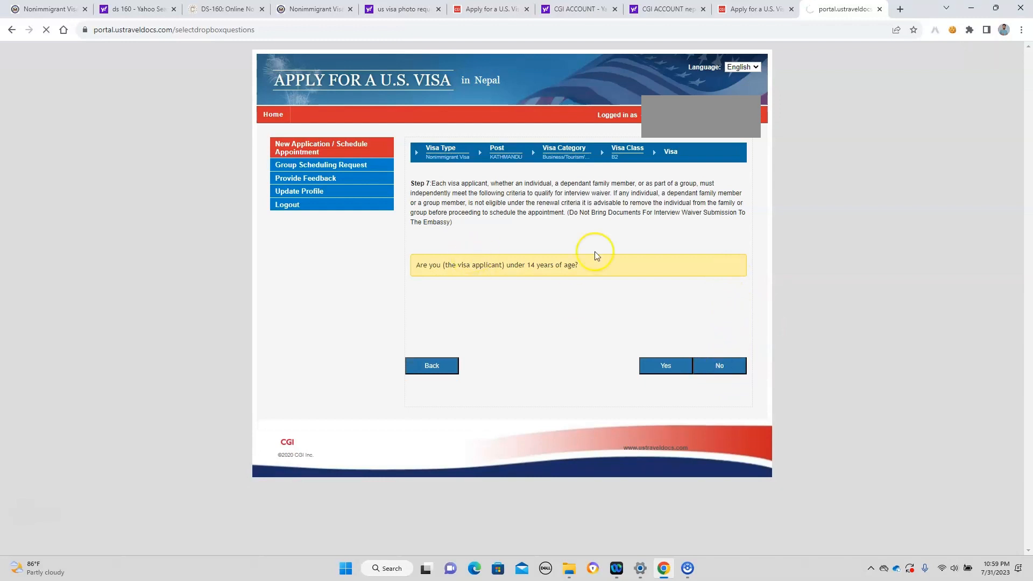
click(719, 366)
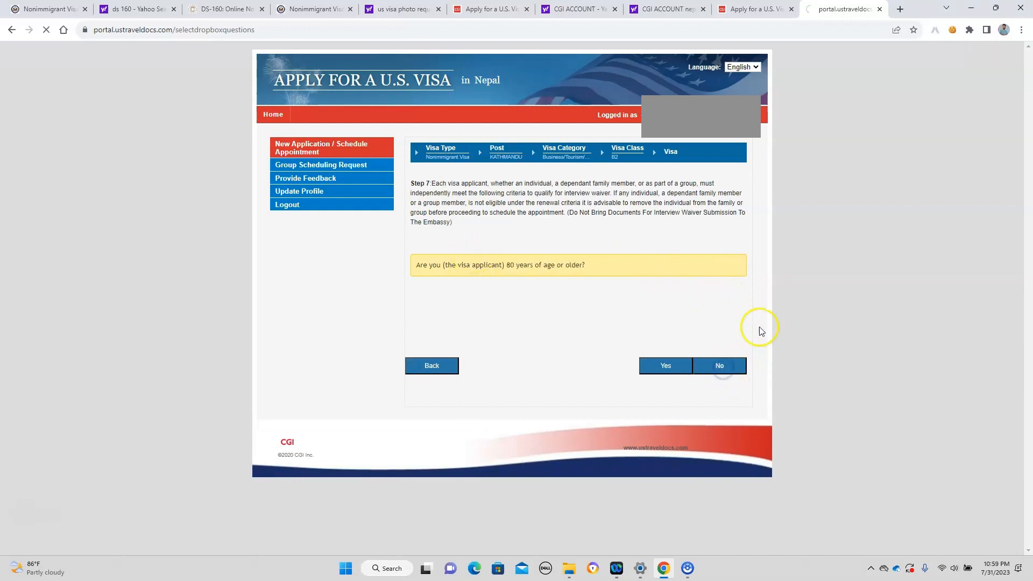
click(720, 366)
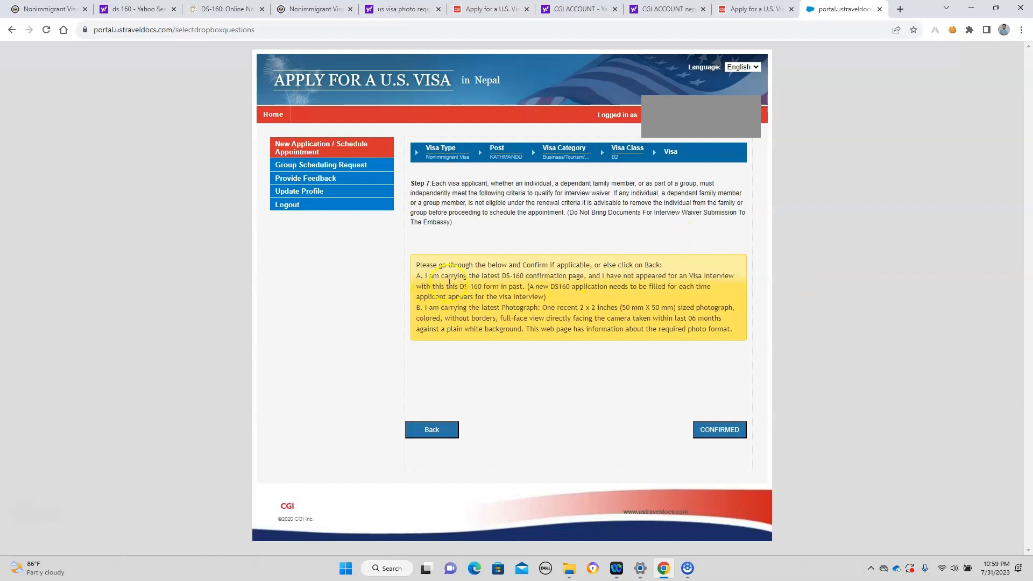
click(719, 431)
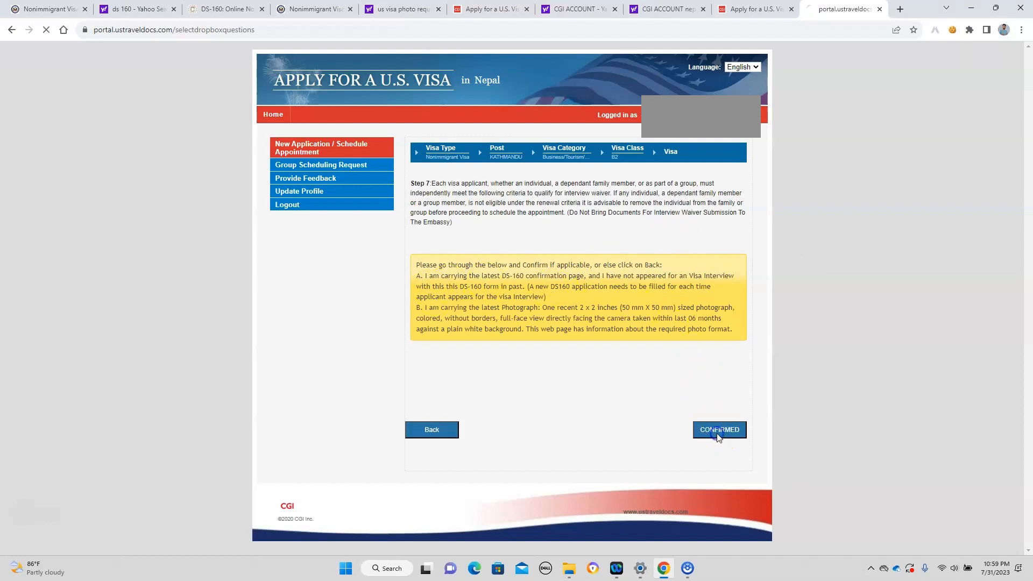
Set passport pick-up in Kathmandu at the Durbar Marg location and submit it
click(719, 430)
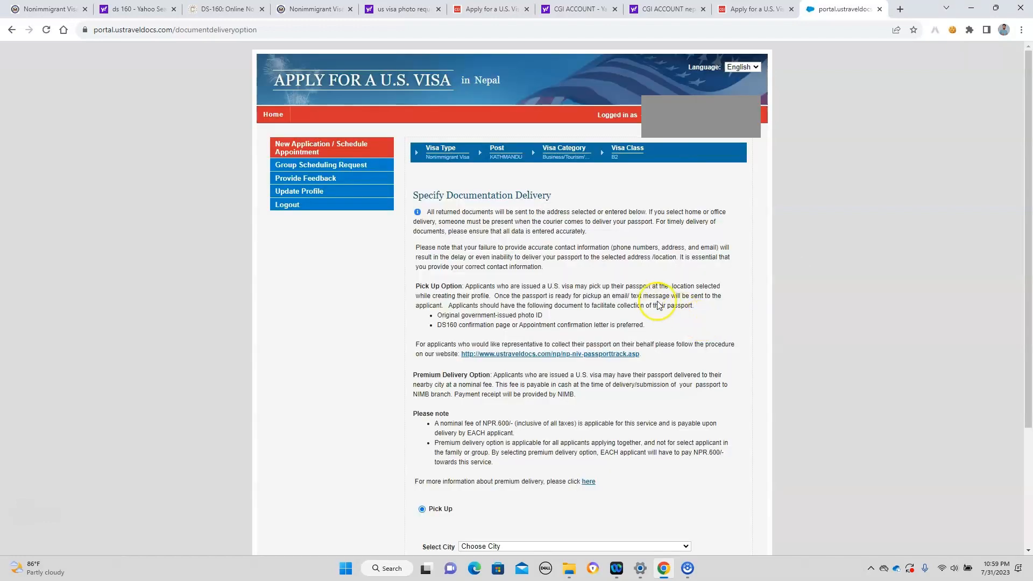
click(575, 384)
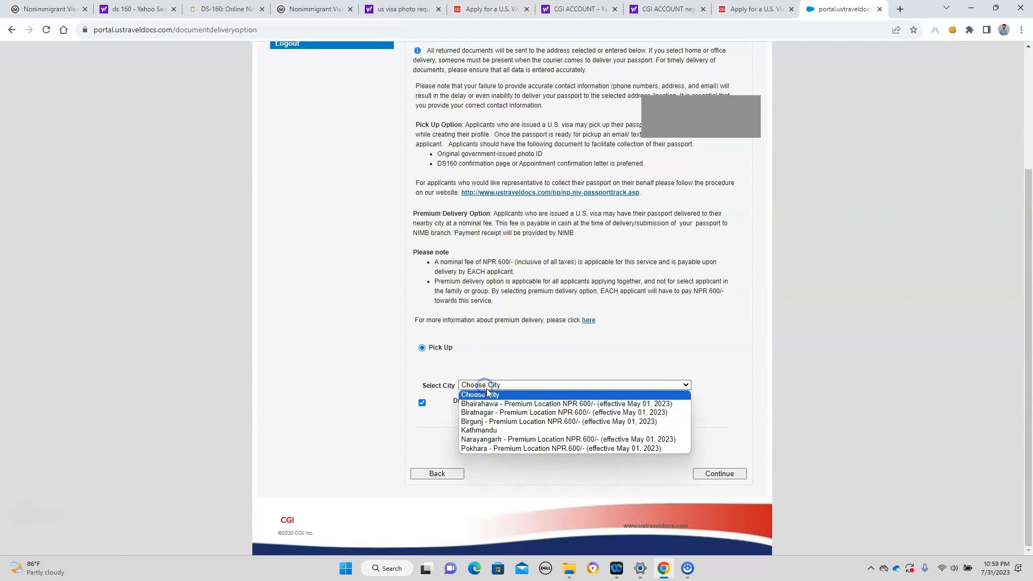
click(479, 430)
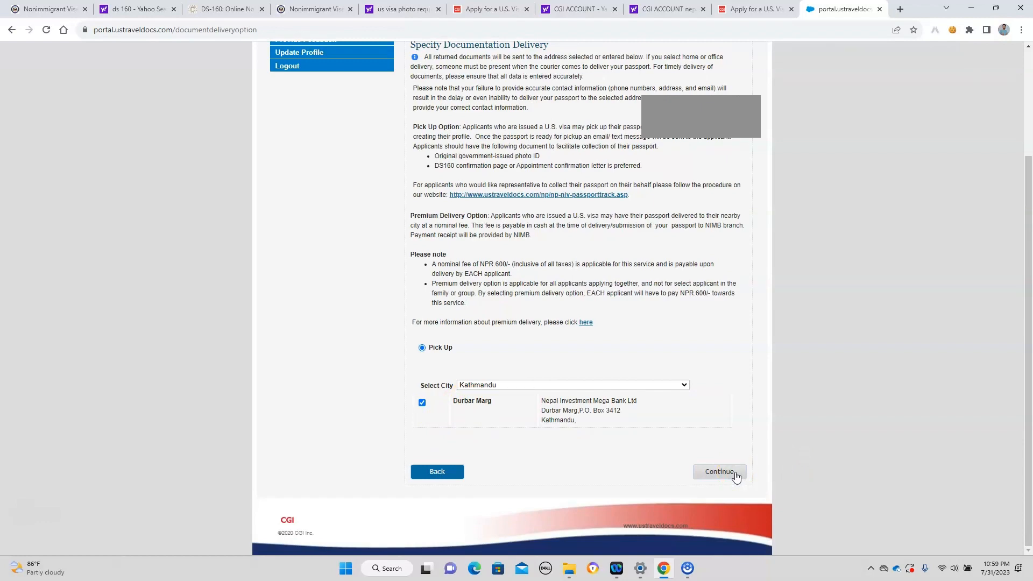
click(719, 472)
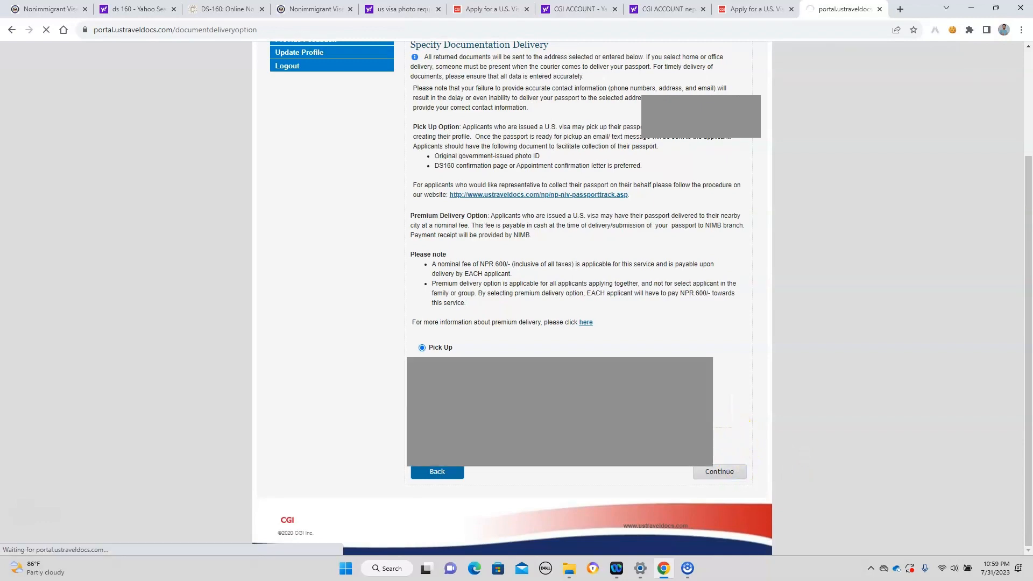
click(719, 471)
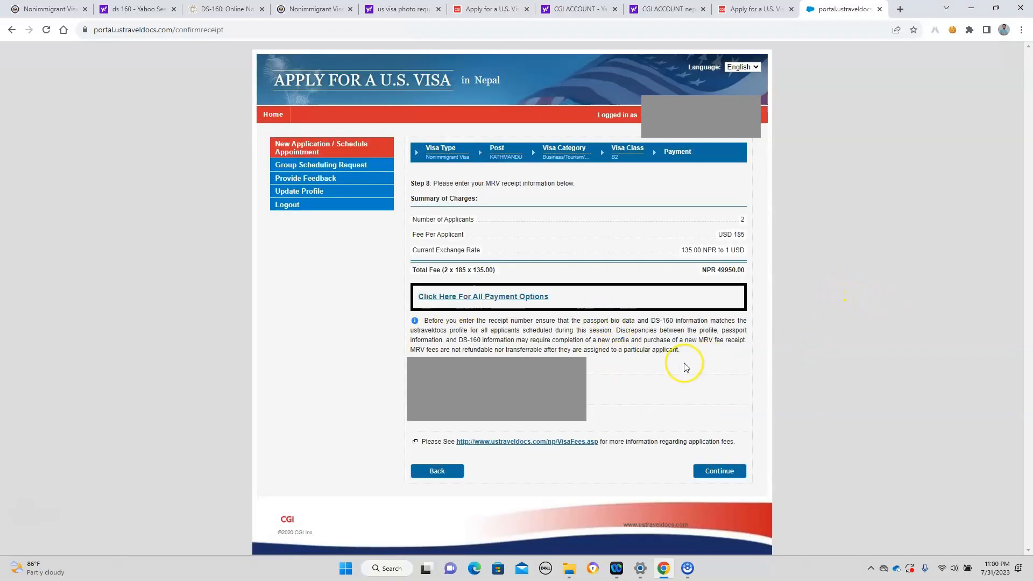
mouse_move(687, 392)
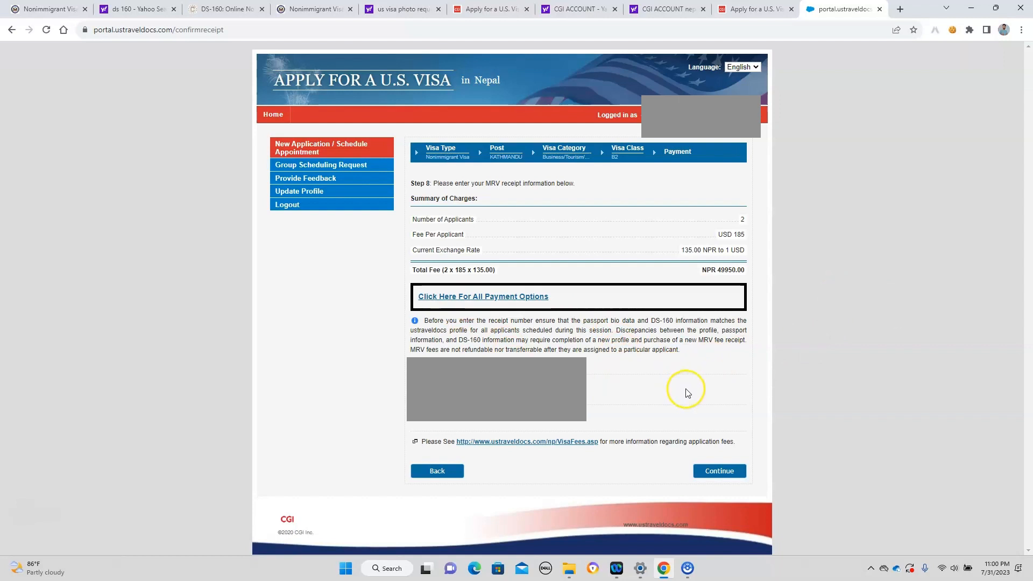
mouse_move(678, 393)
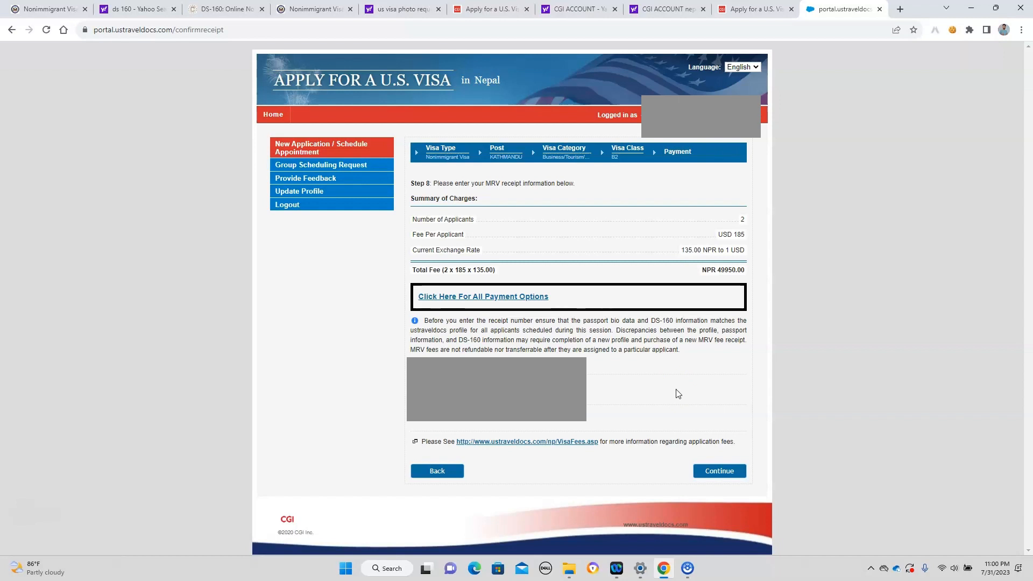
mouse_move(777, 271)
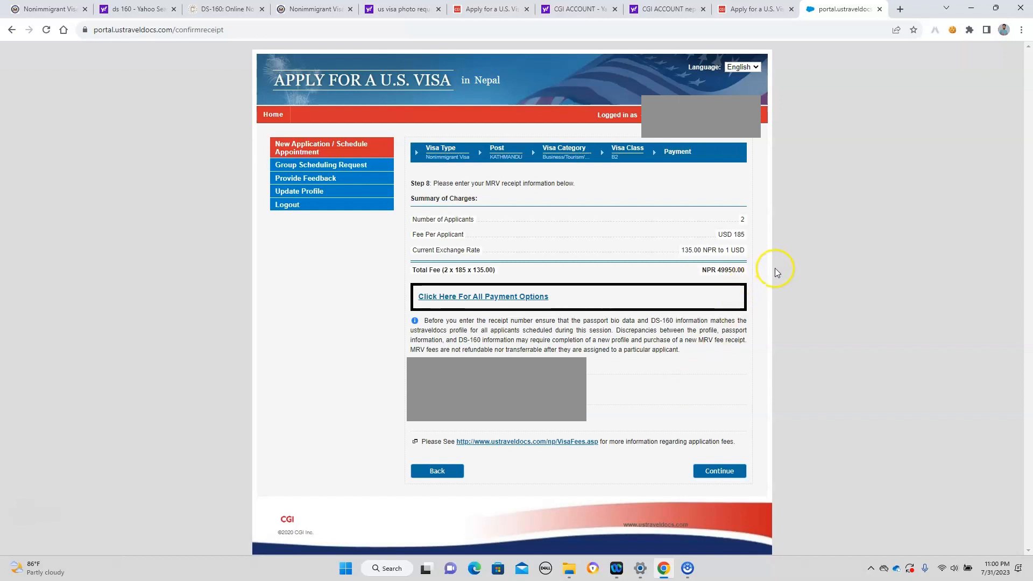
mouse_move(717, 366)
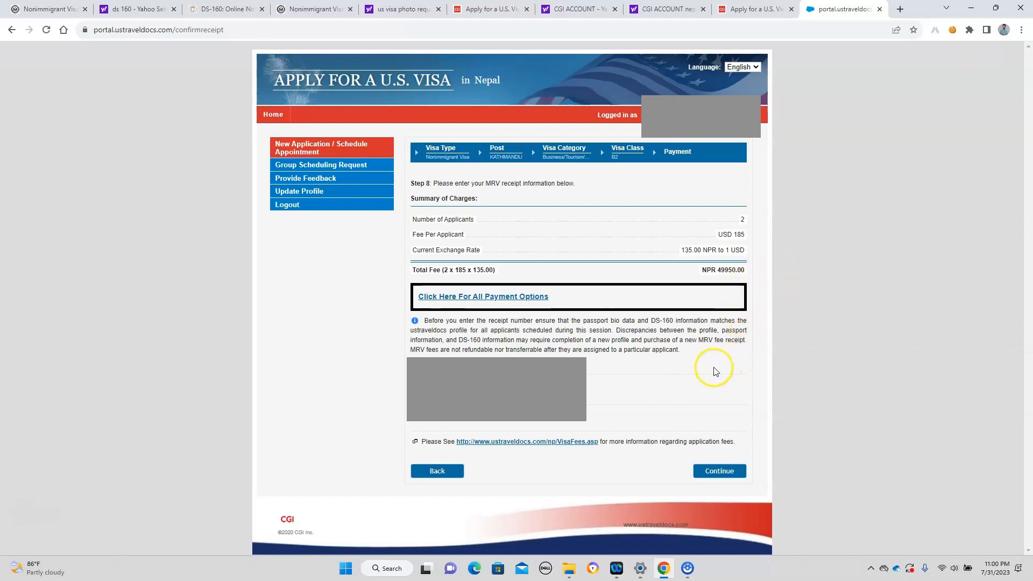
mouse_move(603, 243)
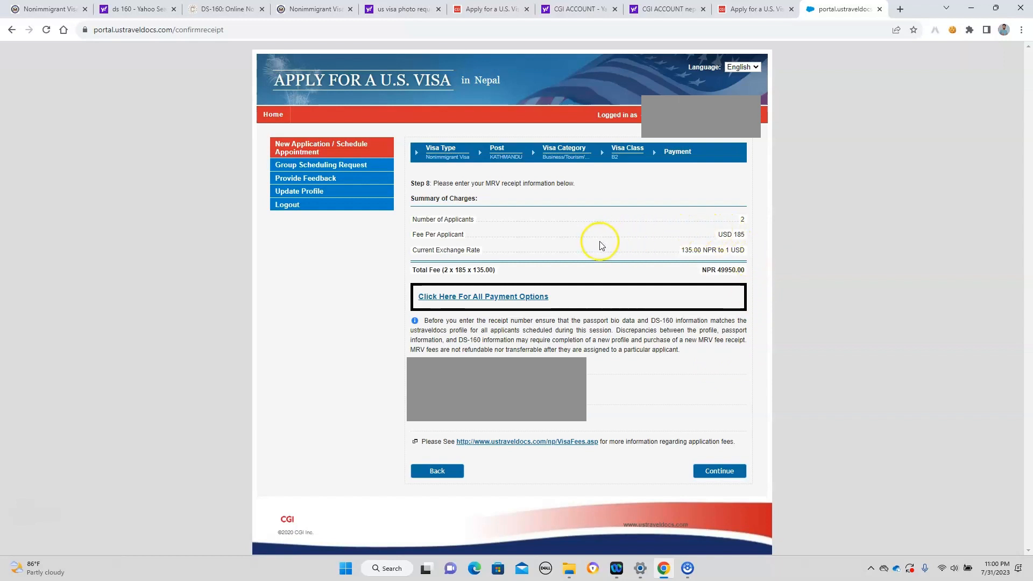
mouse_move(784, 283)
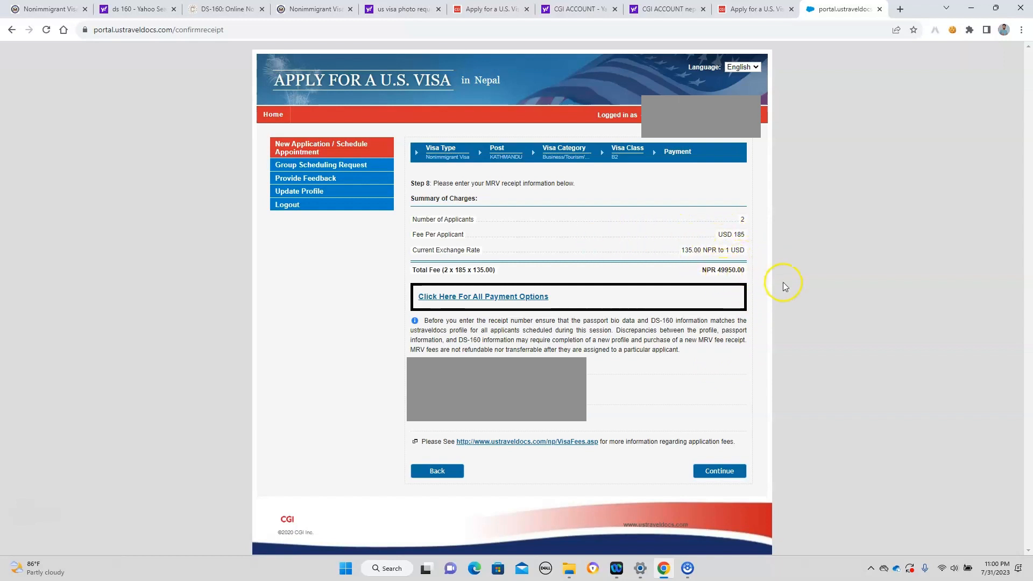
mouse_move(740, 279)
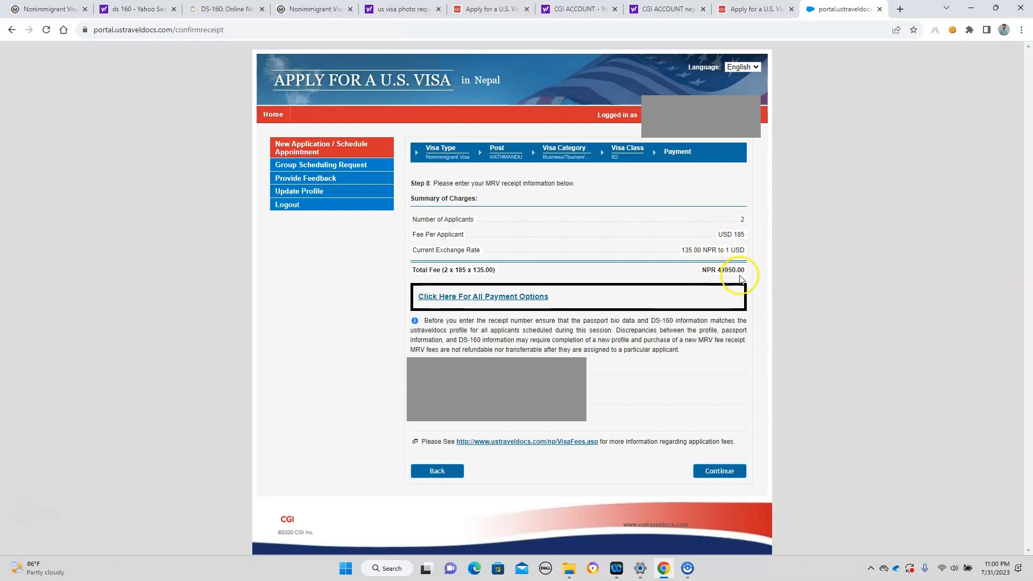
mouse_move(620, 368)
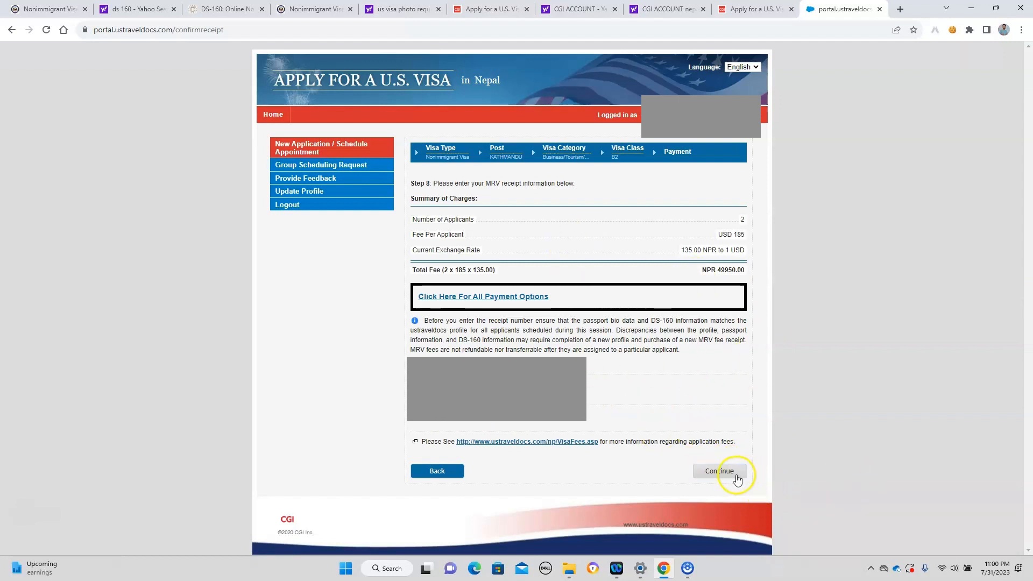
mouse_move(734, 473)
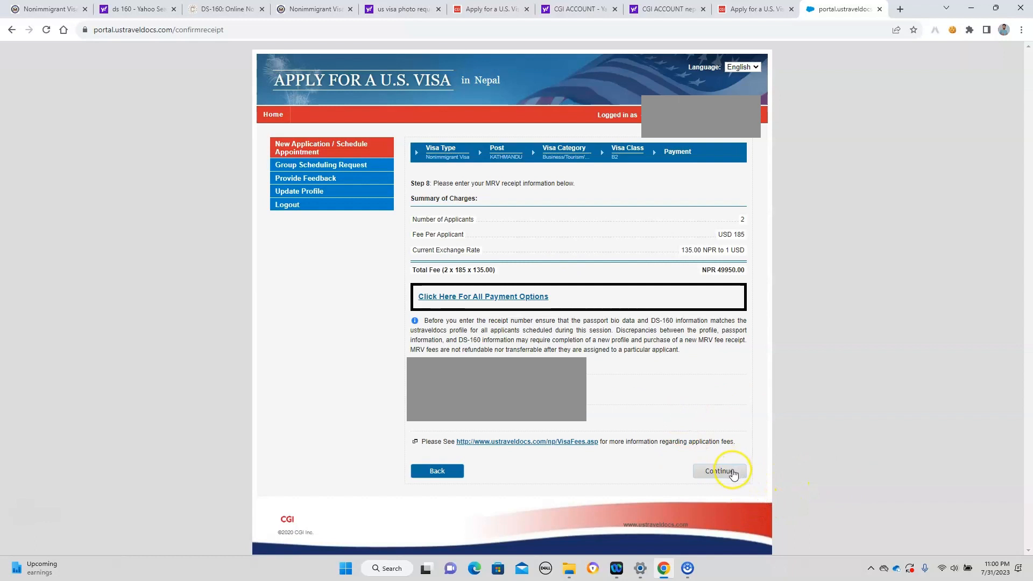
Proceed past the MRV fee summary and keep Regular visa priority to reach the calendar
click(719, 471)
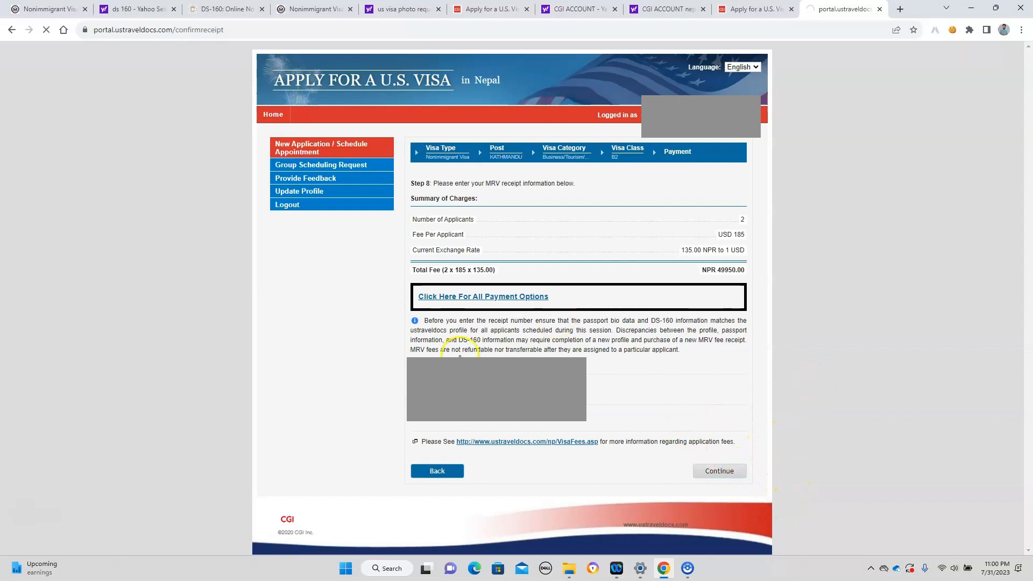
click(719, 471)
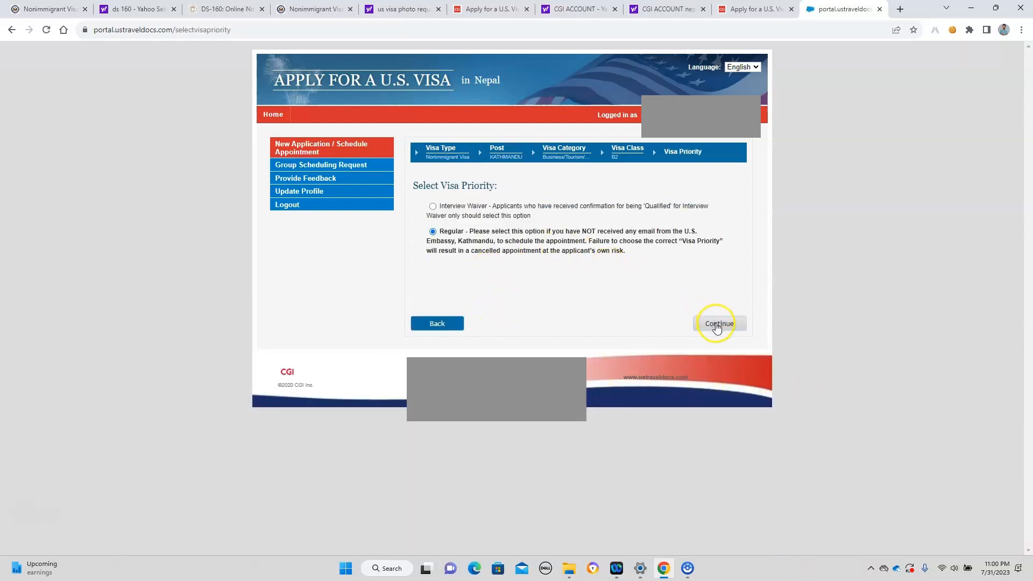
click(719, 323)
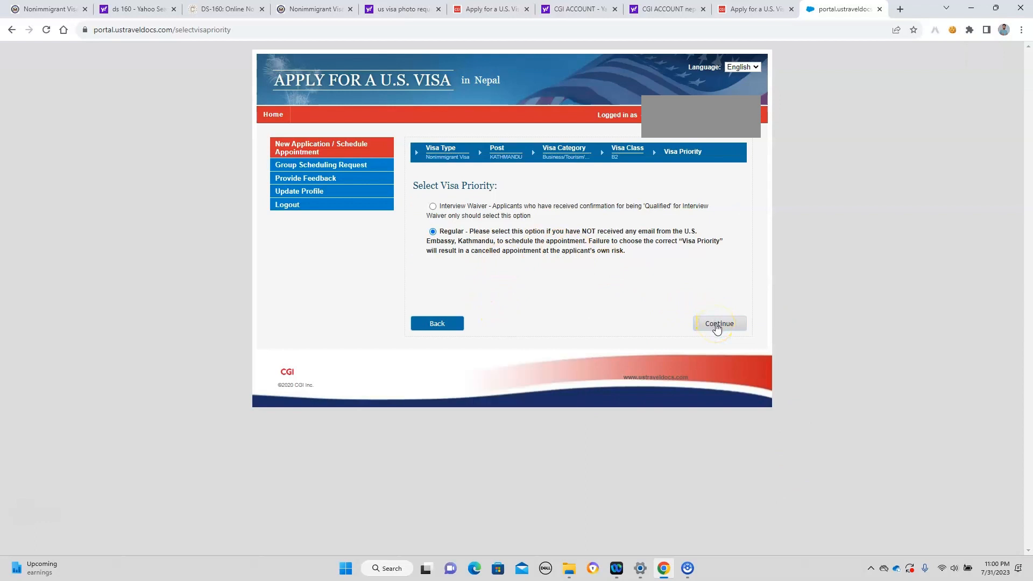
click(719, 323)
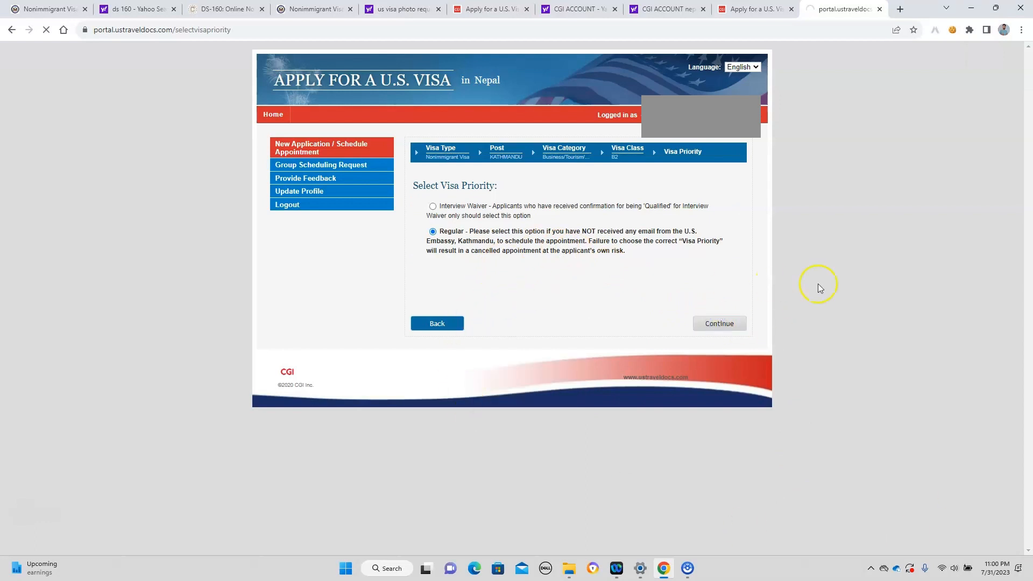
click(719, 323)
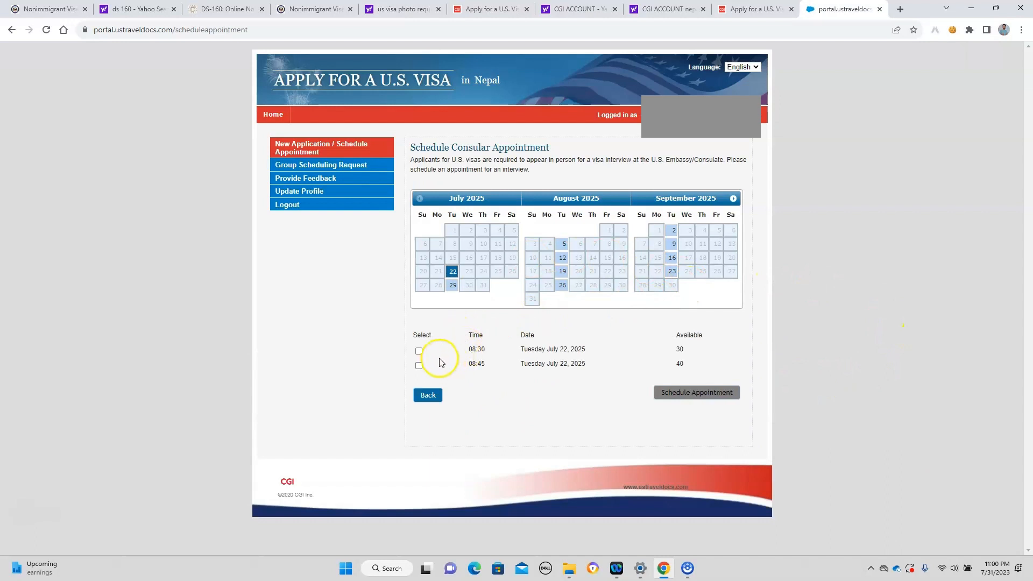
mouse_move(476, 205)
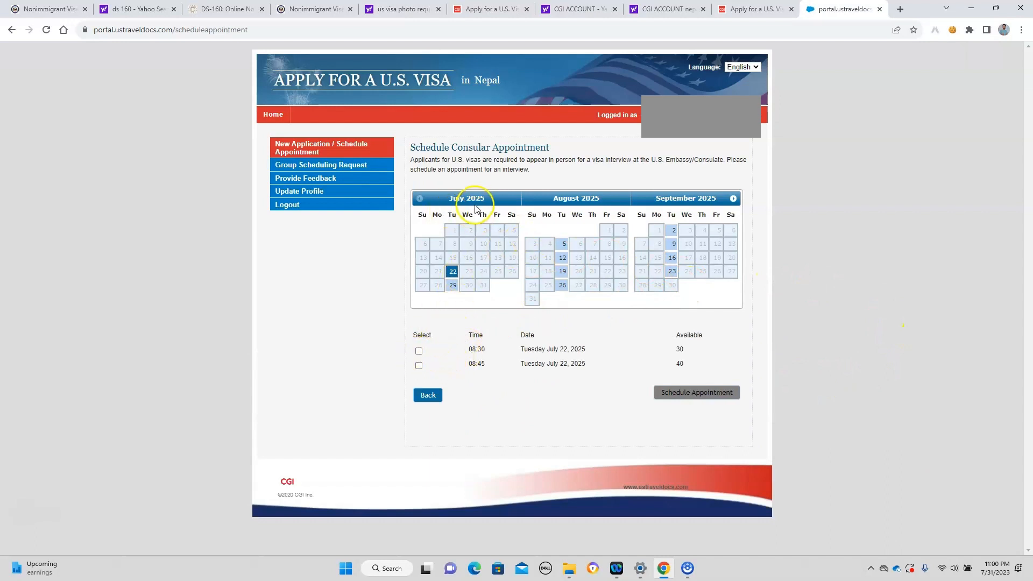
mouse_move(428, 368)
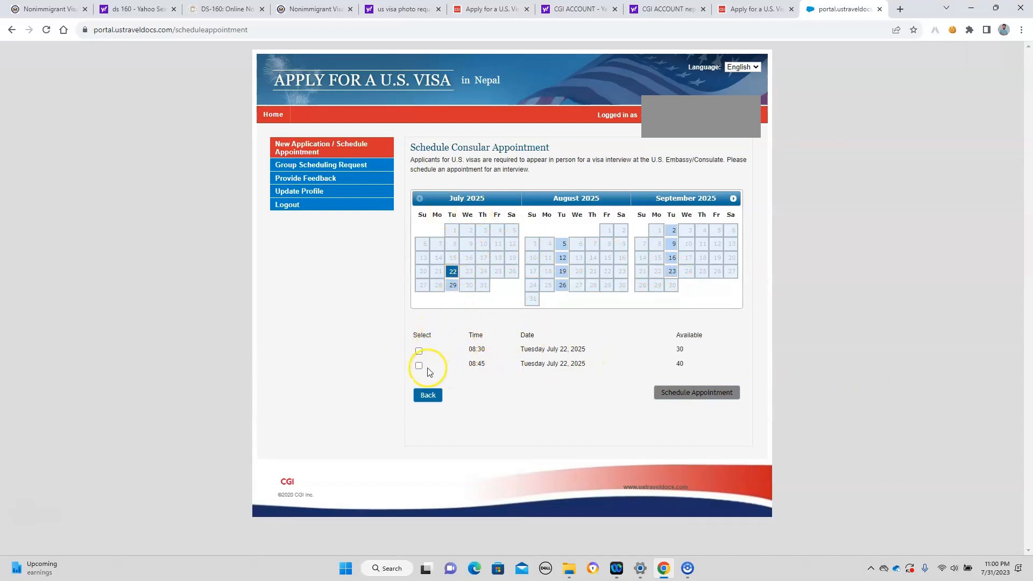
Schedule the 08:30 interview slot on Tuesday July 22, 2025
click(418, 351)
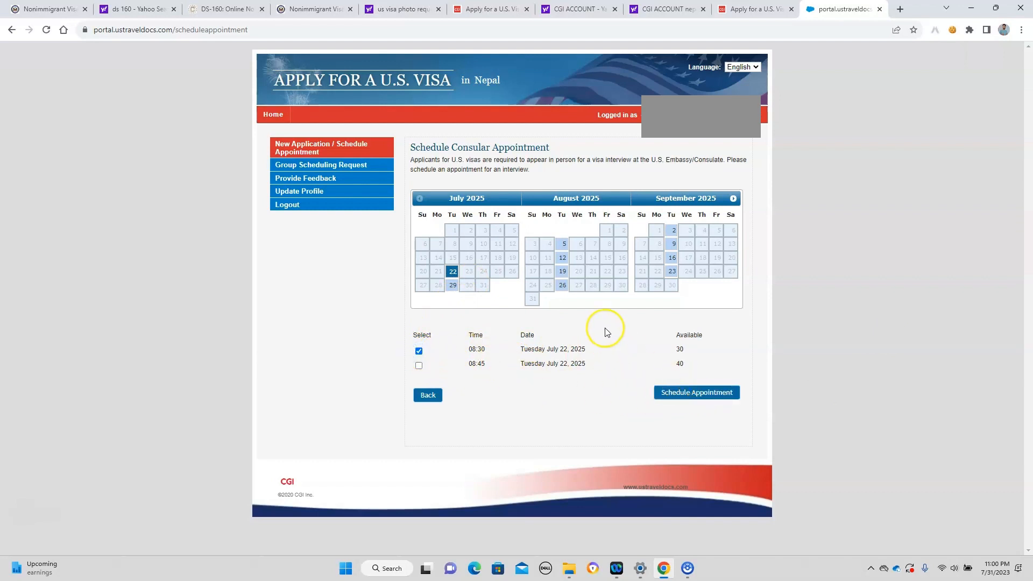
click(697, 391)
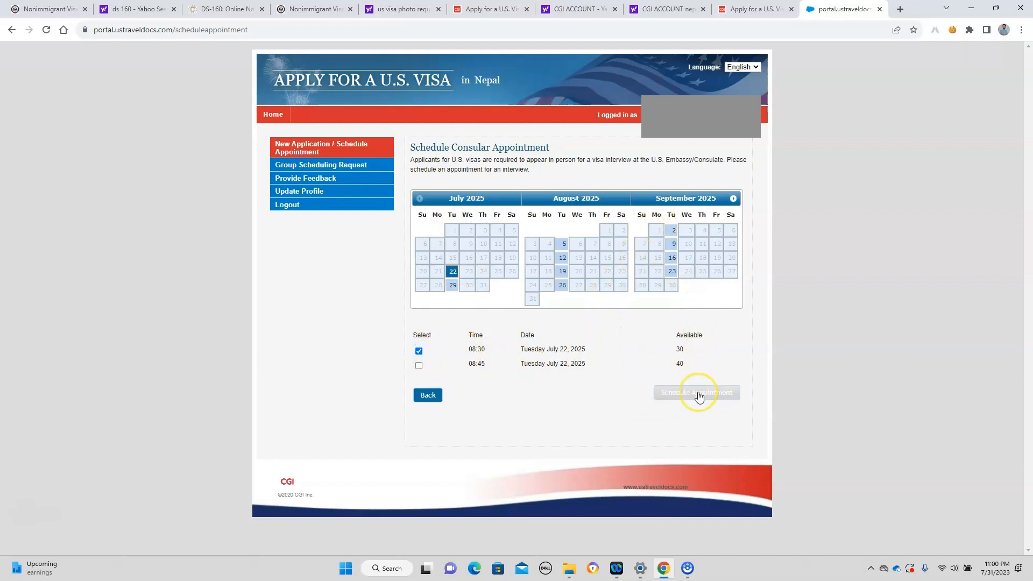
click(697, 391)
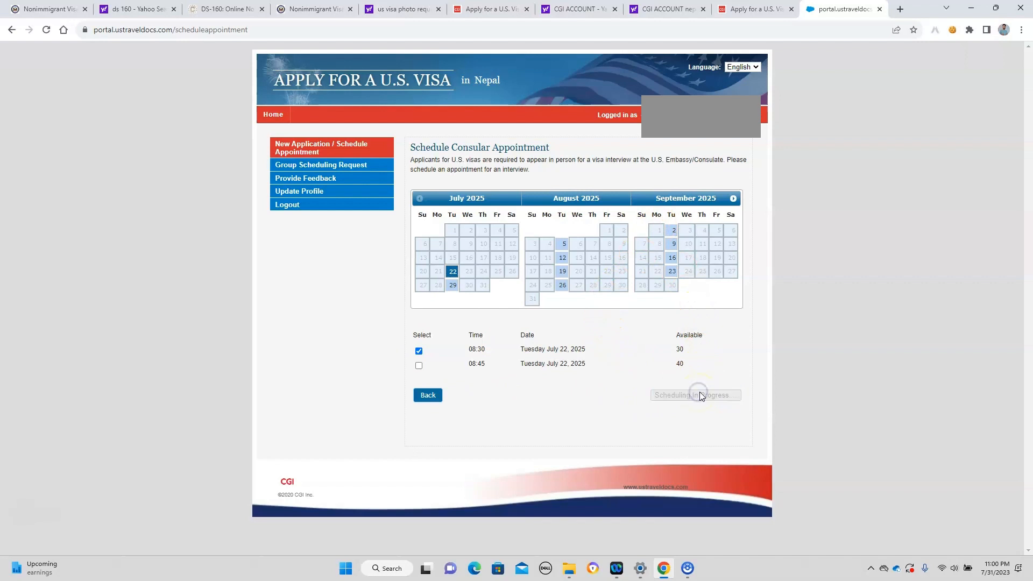
click(695, 395)
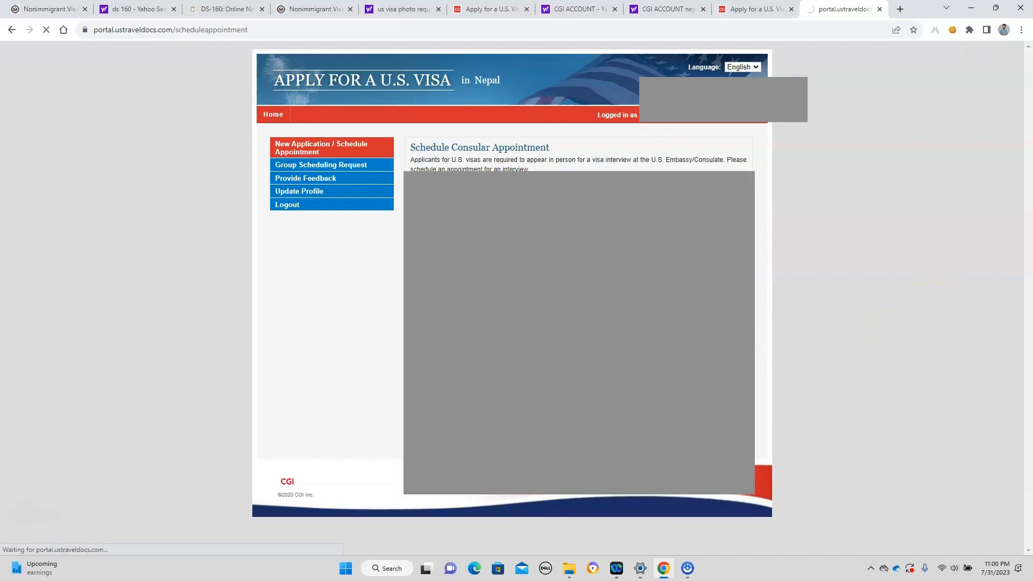